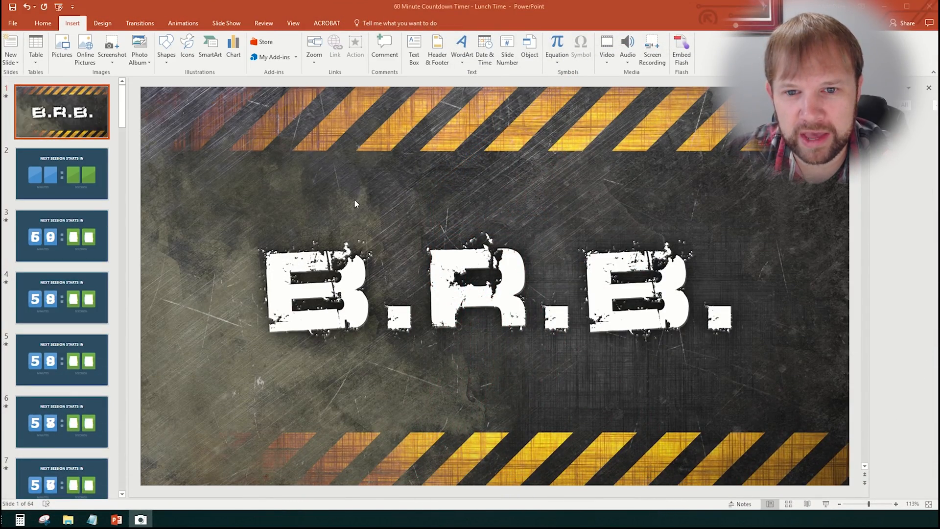
mouse_move(308, 165)
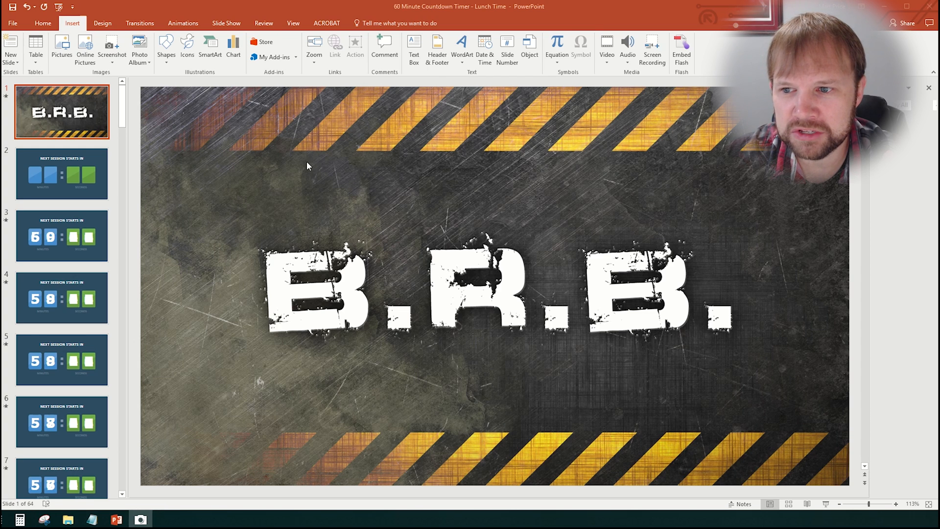
mouse_move(67, 180)
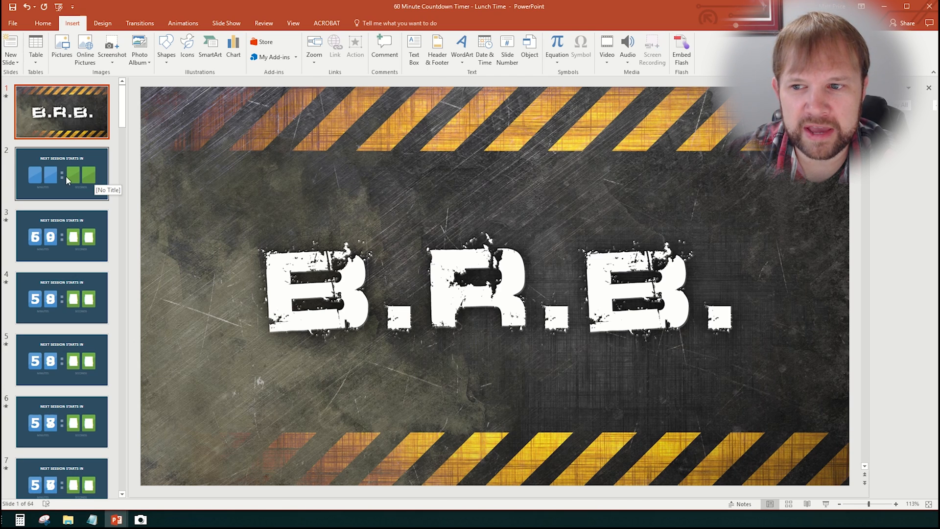
Browse the thumbnail pane through the countdown slides and display slide 3 with the 60:00 digits
left_click(63, 180)
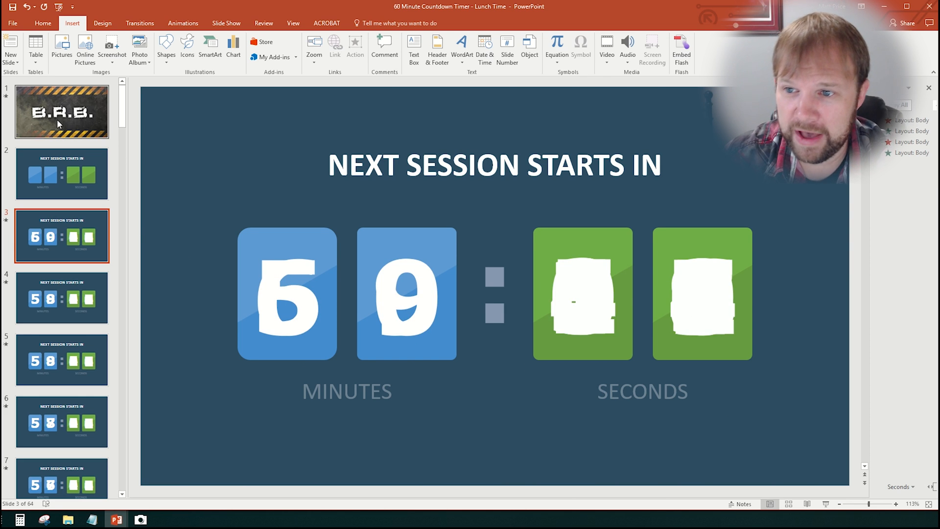
left_click(61, 110)
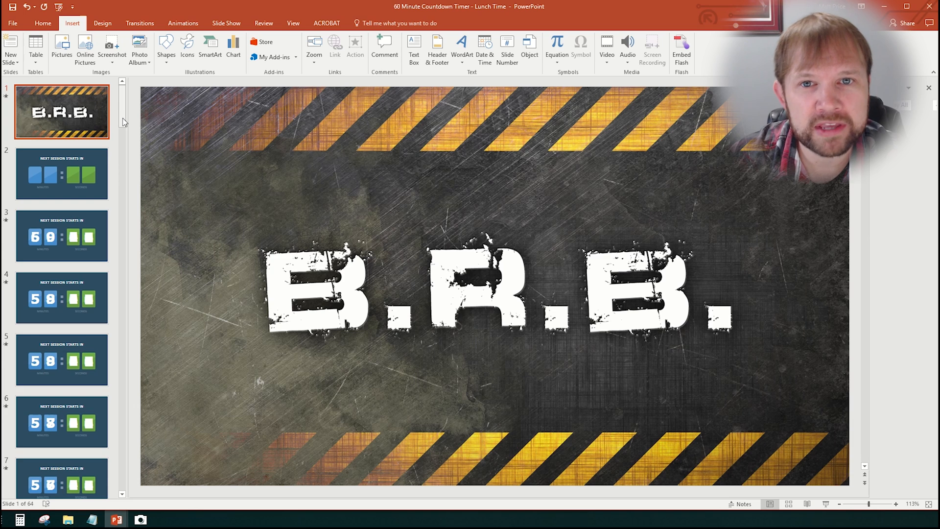
scroll("down", 3)
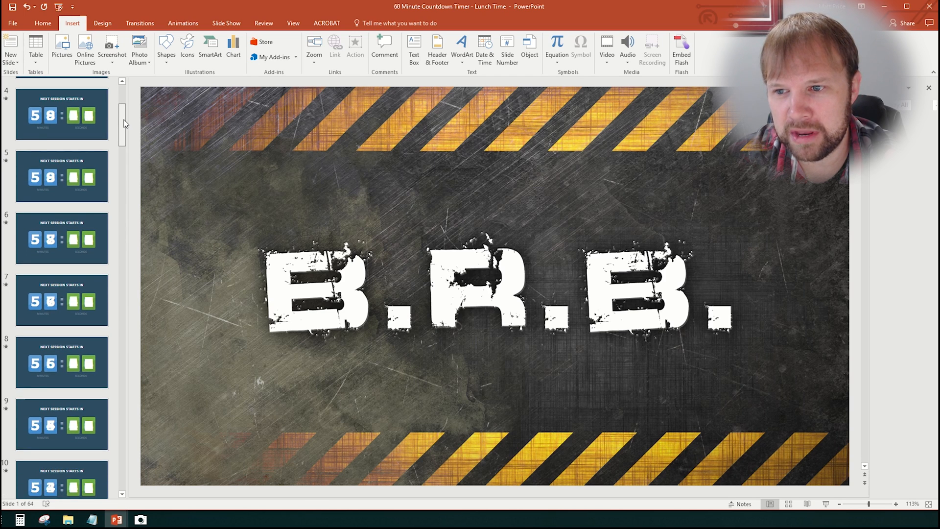
left_click(61, 114)
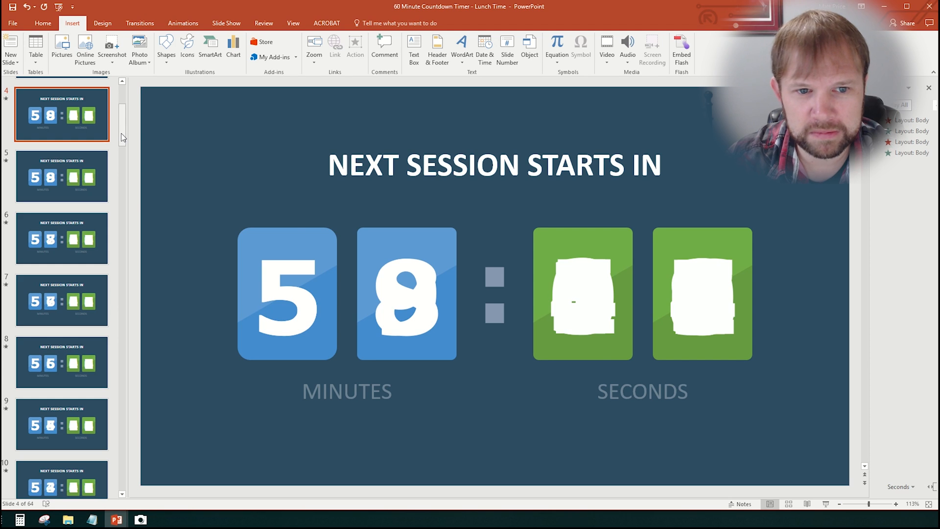
scroll("down", 3)
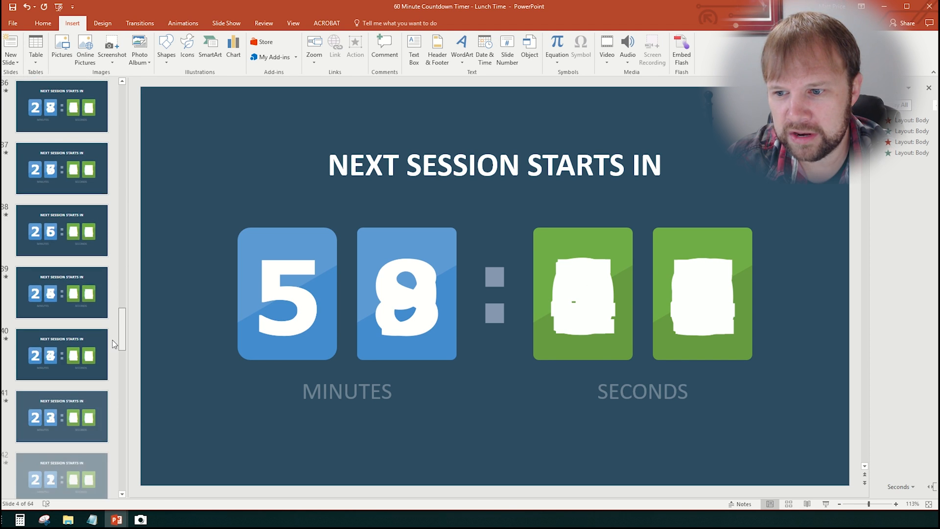
scroll("down", 3)
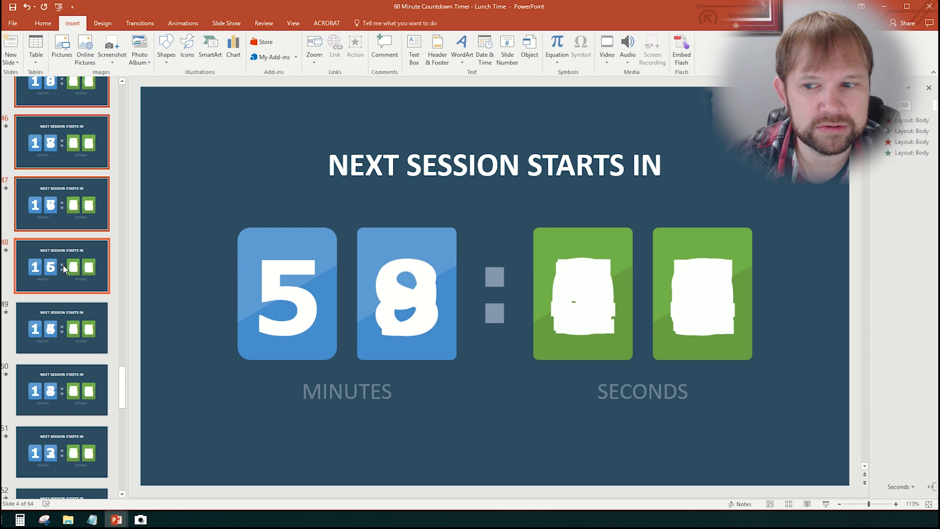
mouse_move(53, 331)
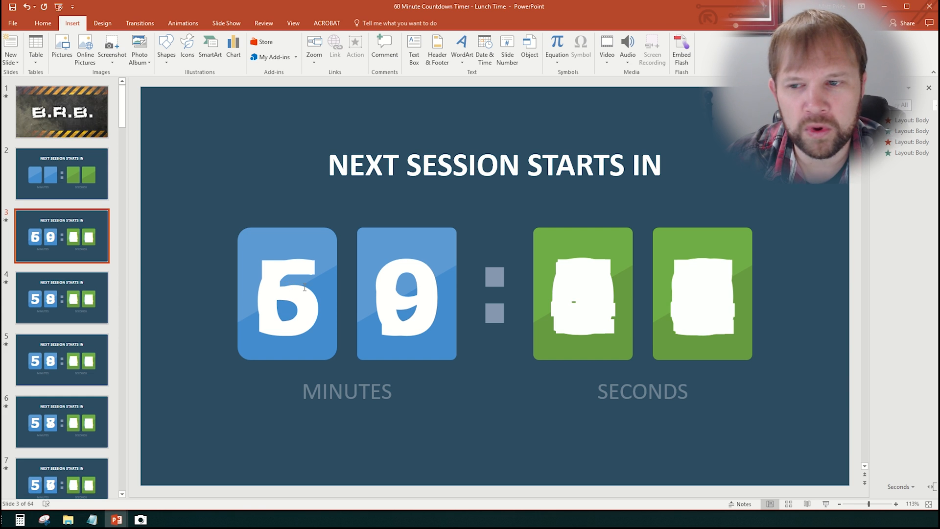
mouse_move(355, 317)
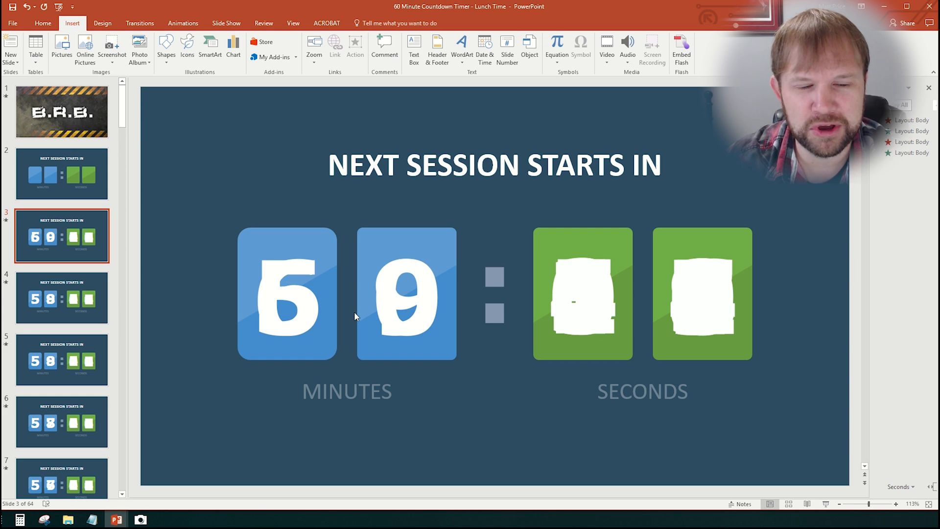
mouse_move(648, 251)
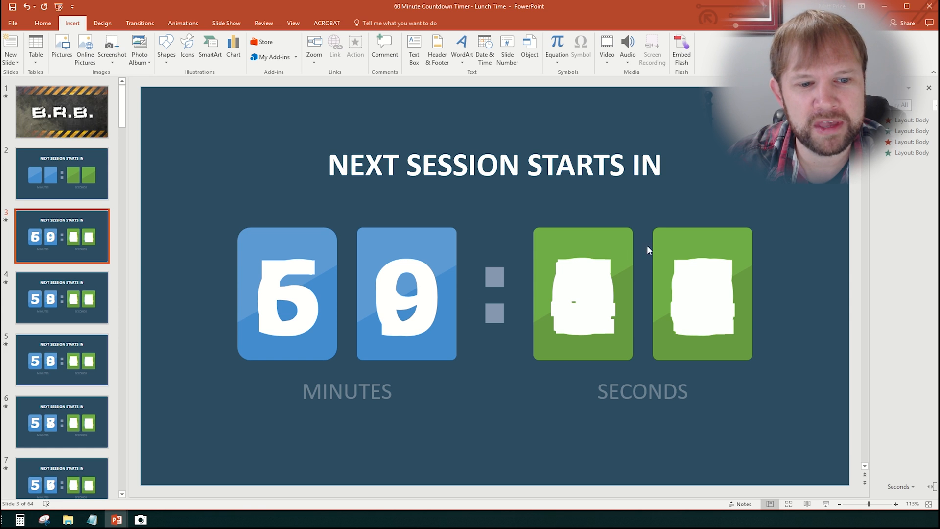
mouse_move(625, 241)
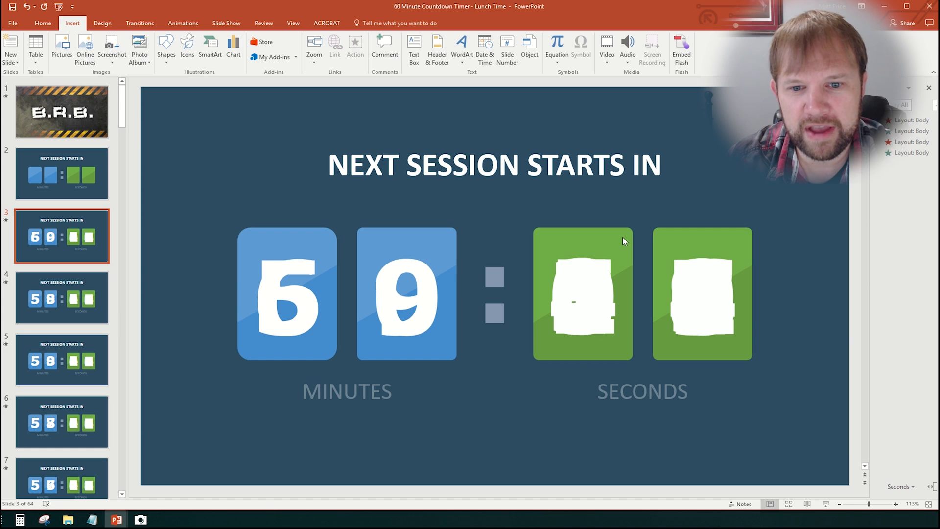
left_click(405, 294)
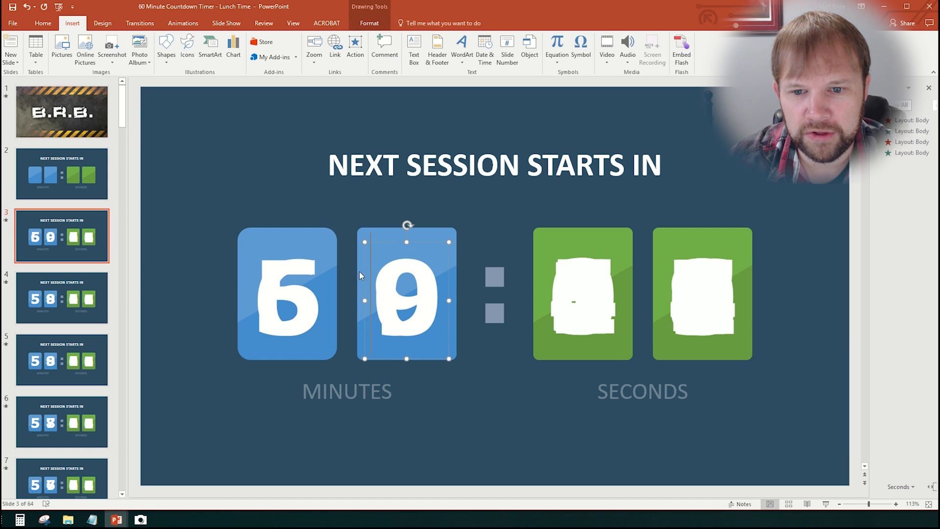
left_click(286, 299)
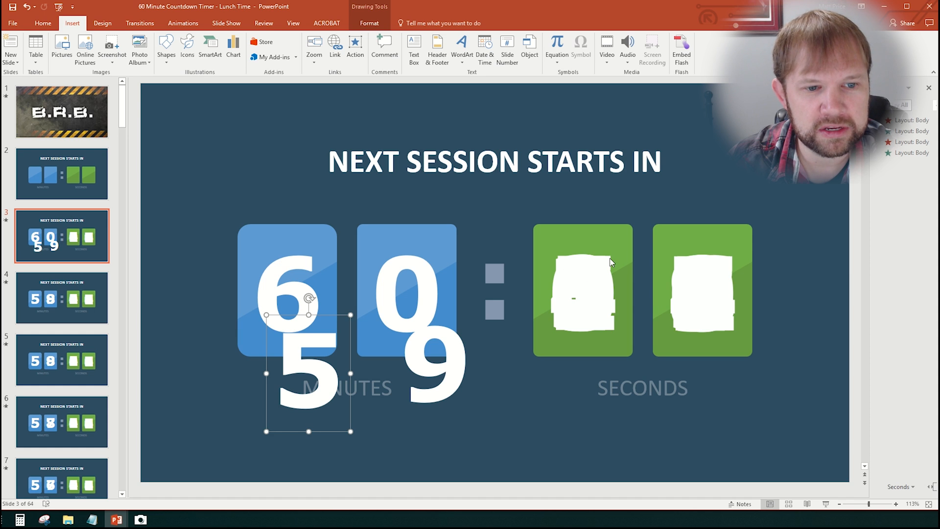
mouse_move(574, 308)
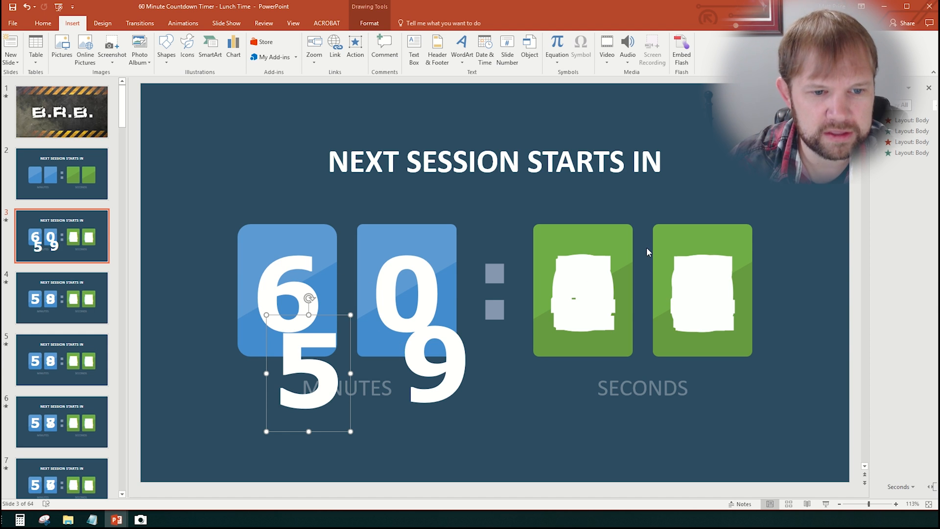
mouse_move(645, 252)
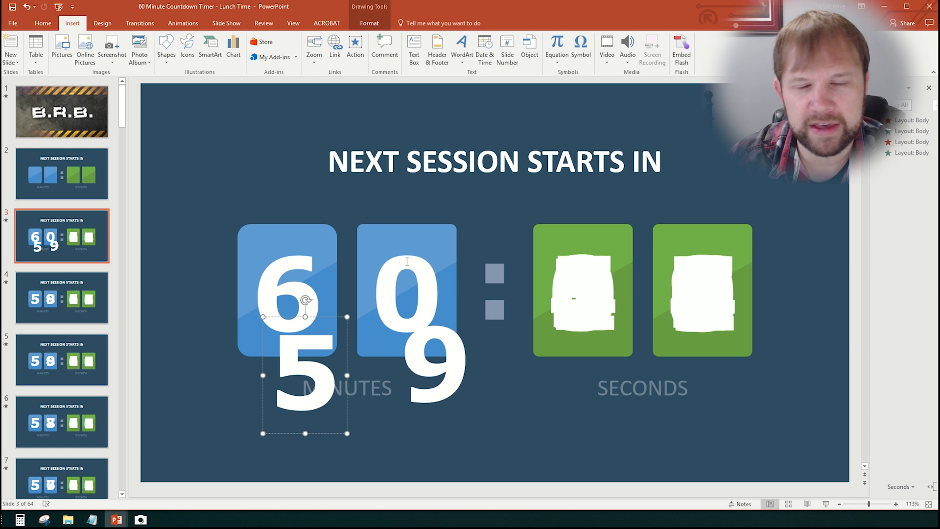
left_click(405, 295)
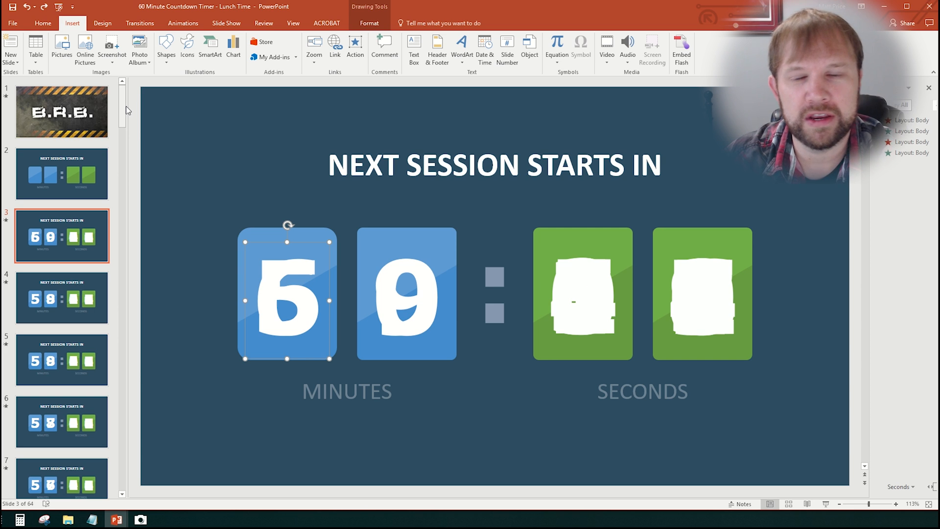
mouse_move(73, 119)
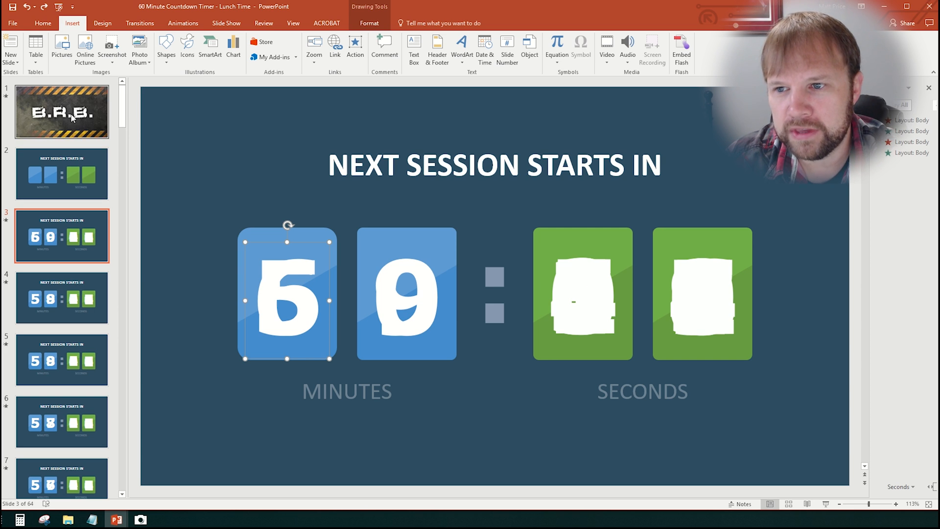
Bring up the layout gallery for the B.R.B. break slide to browse alternative break layouts
left_click(62, 111)
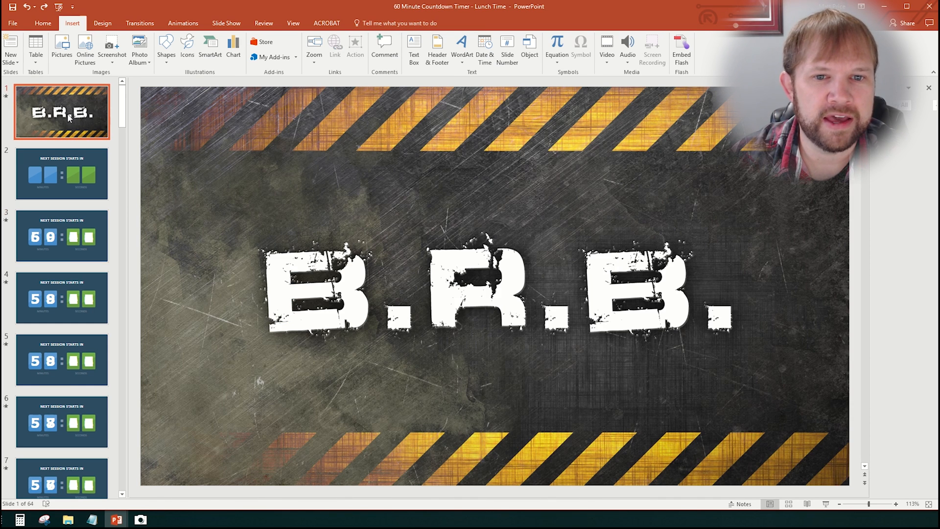
right_click(69, 115)
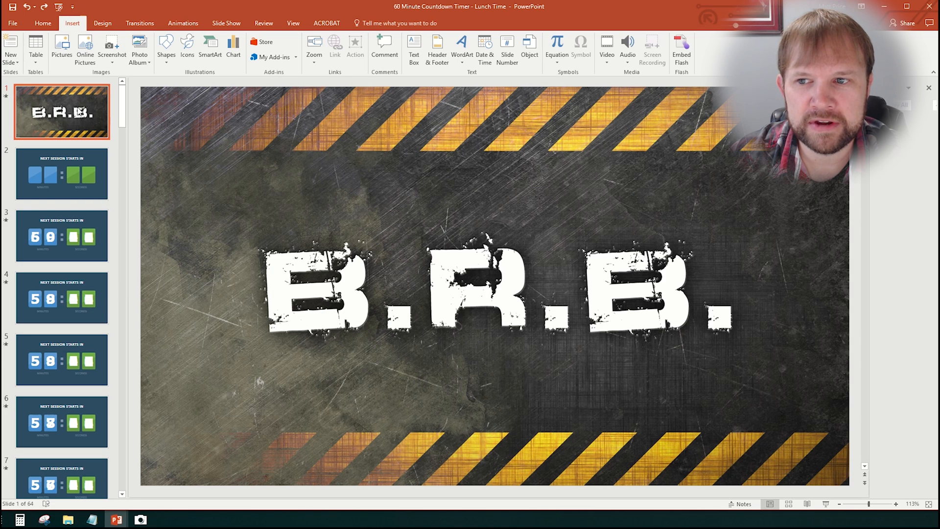
right_click(79, 111)
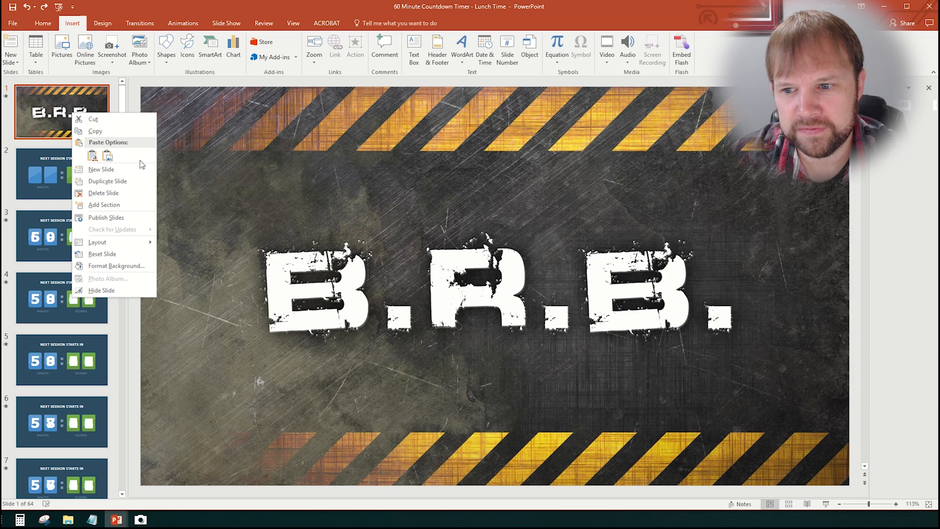
left_click(97, 241)
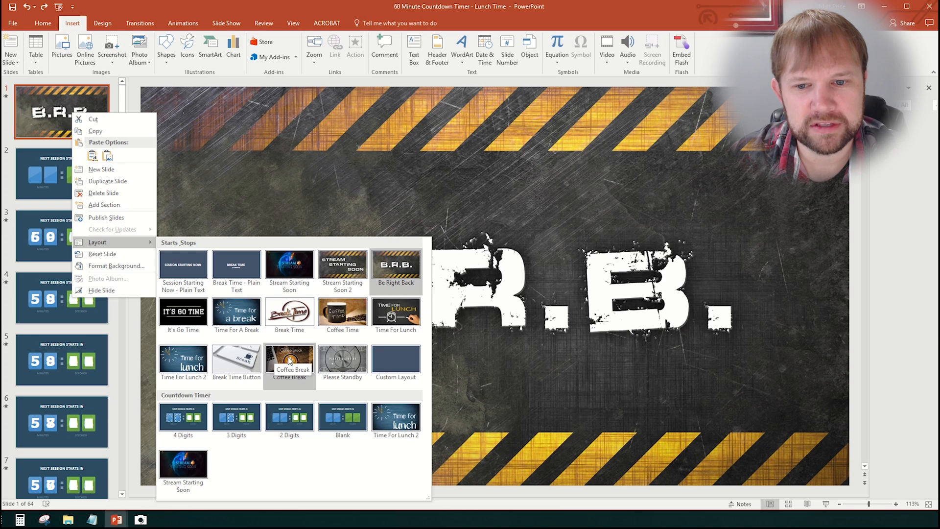
mouse_move(290, 264)
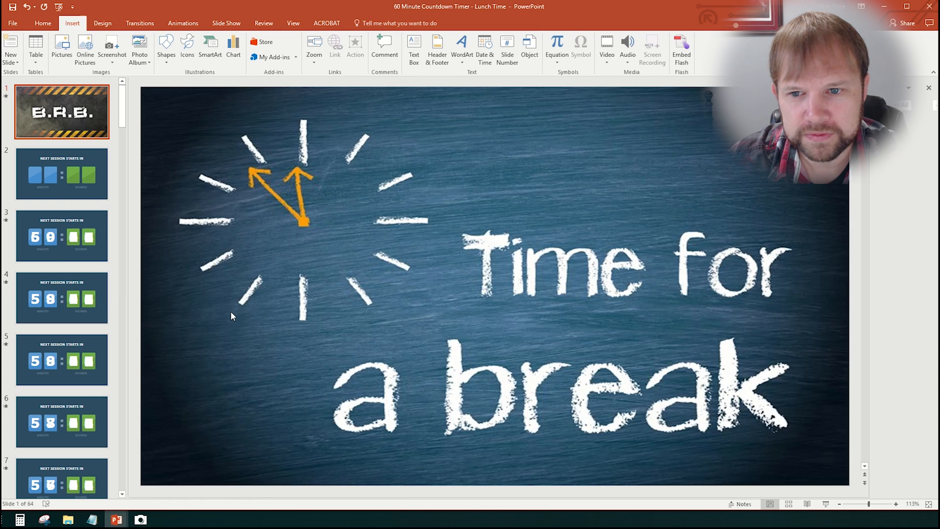
right_click(61, 109)
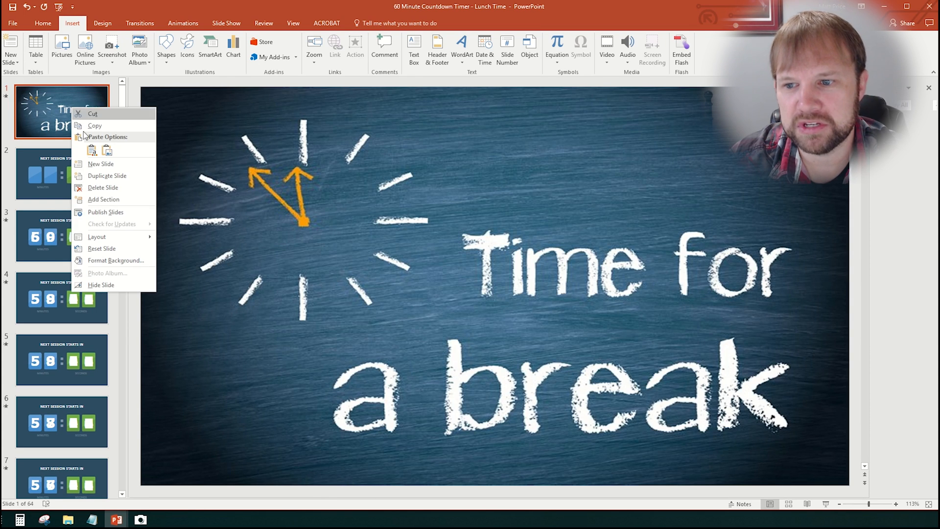
left_click(97, 236)
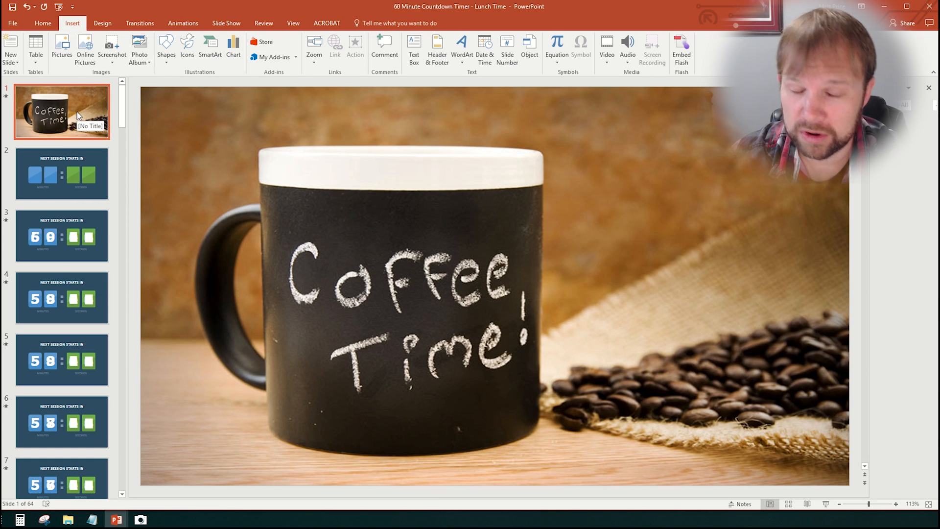
Apply the Time For Lunch layout to slide 1, then switch it to the Coffee Break layout
right_click(79, 116)
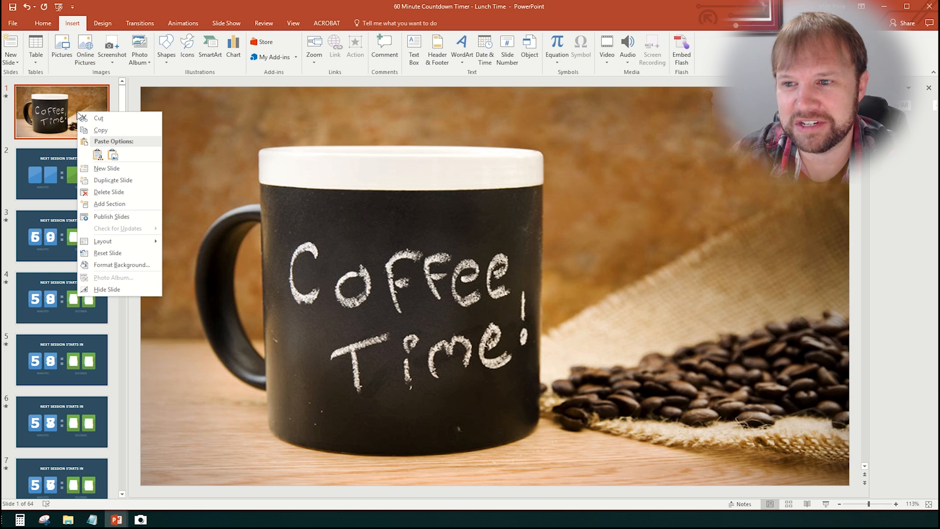
left_click(103, 241)
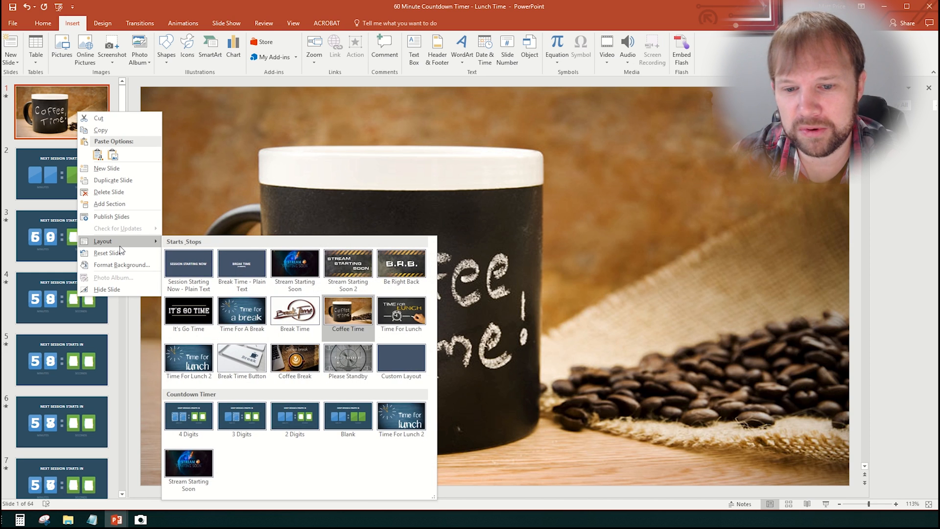
mouse_move(386, 318)
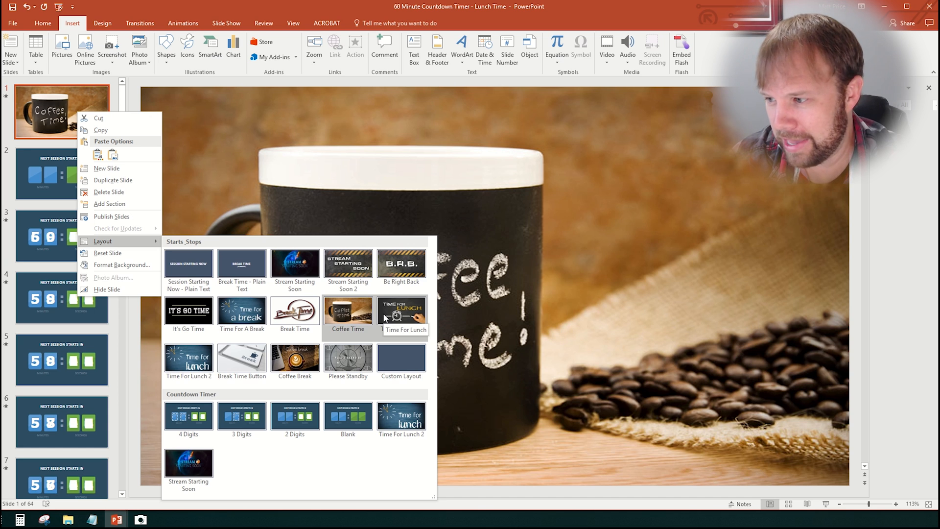
left_click(402, 310)
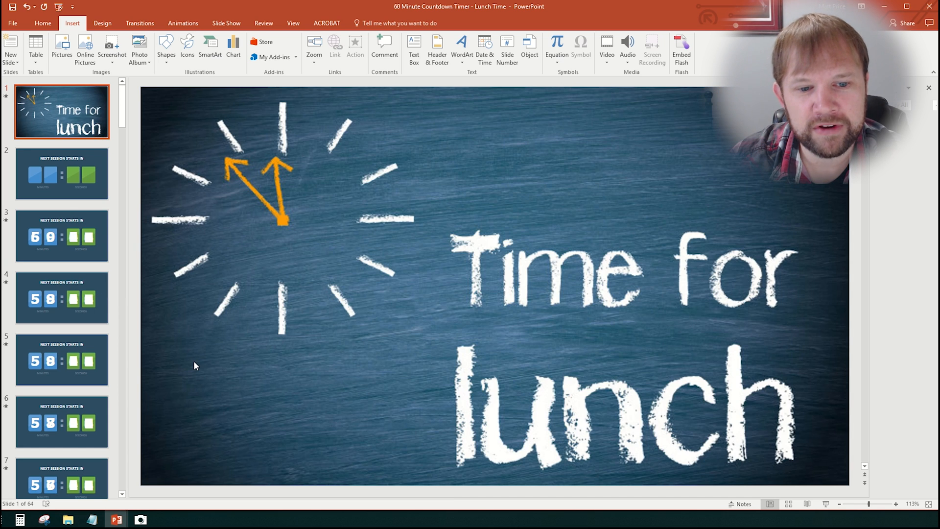
right_click(62, 111)
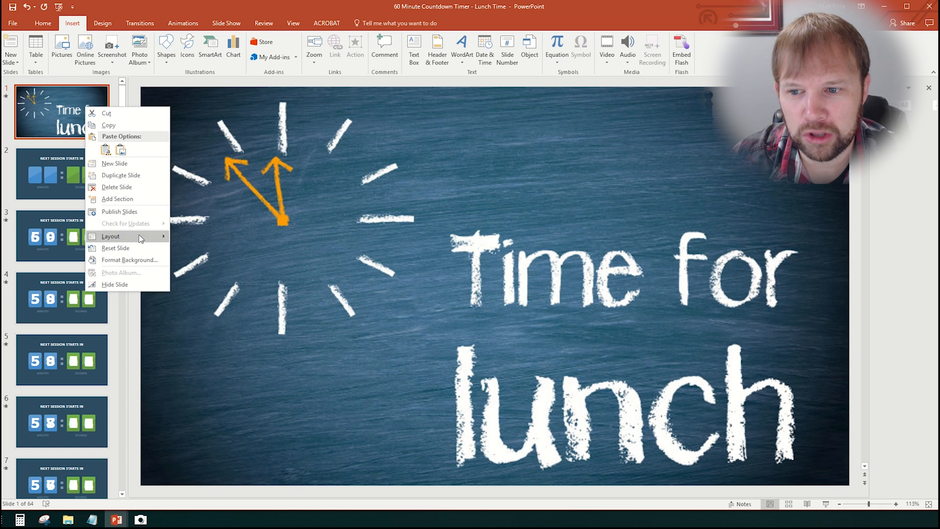
left_click(110, 236)
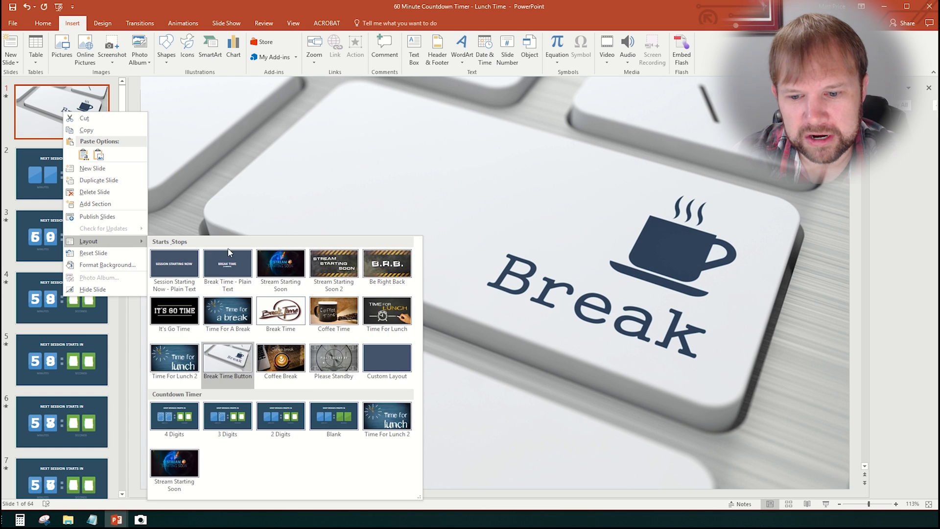
left_click(280, 359)
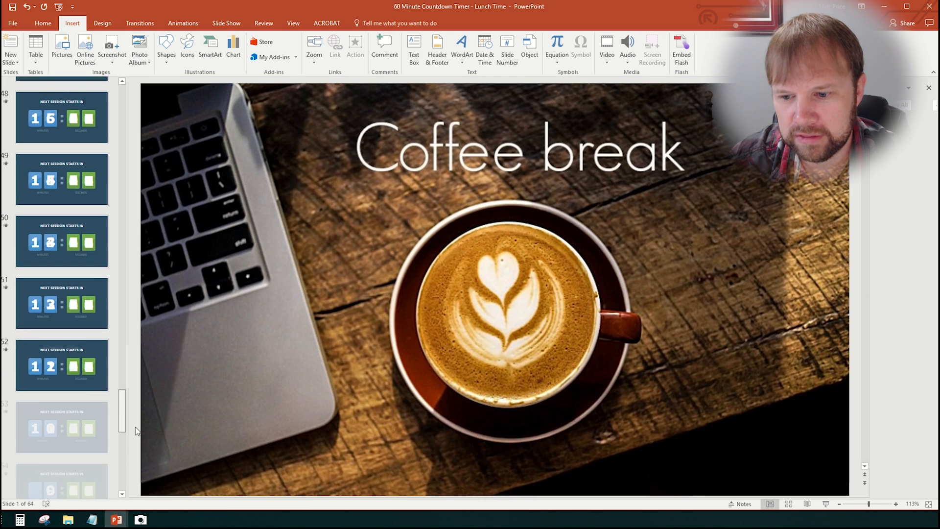
left_click(63, 449)
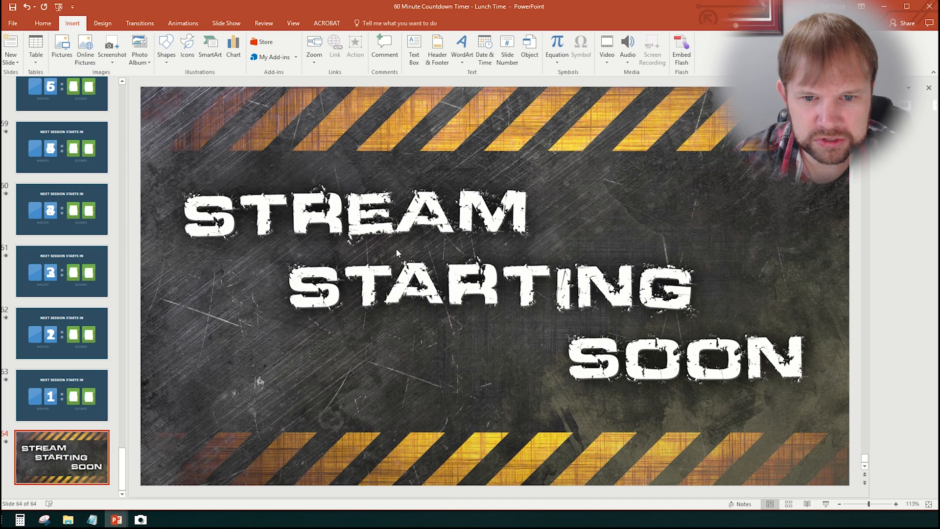
right_click(62, 270)
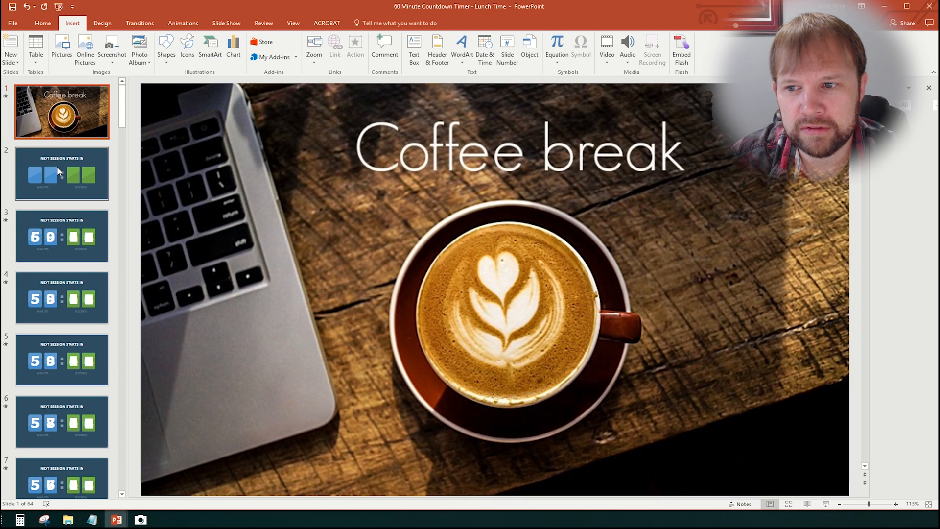
Show the Animation Pane for the countdown slides and enter Slide Master view on the countdown layout
left_click(61, 174)
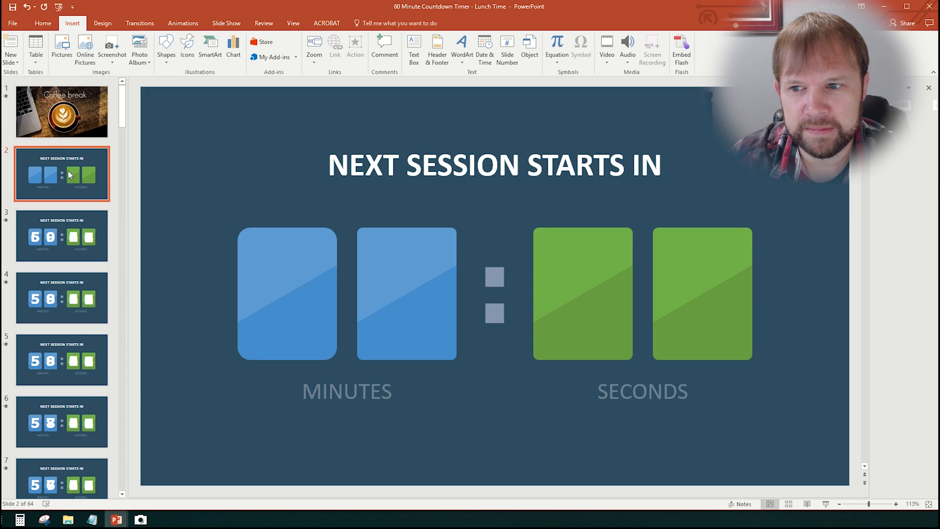
mouse_move(477, 192)
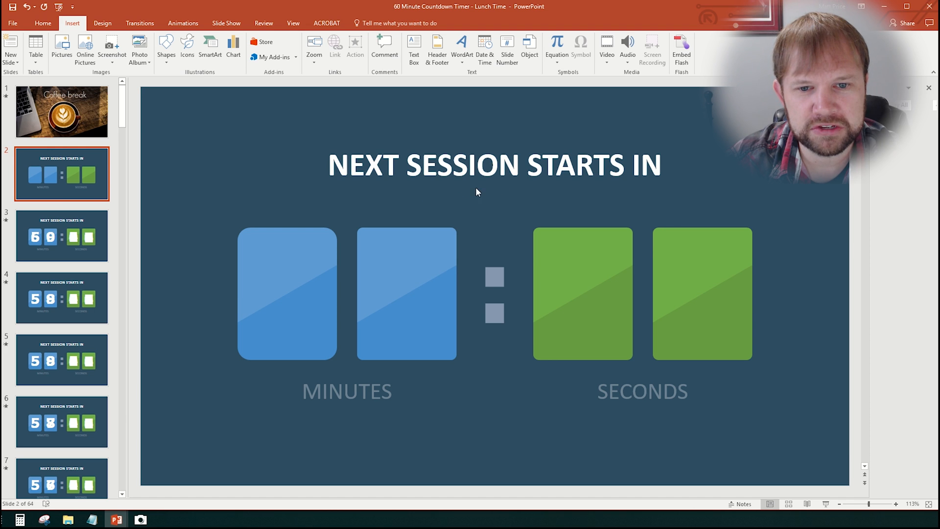
mouse_move(560, 223)
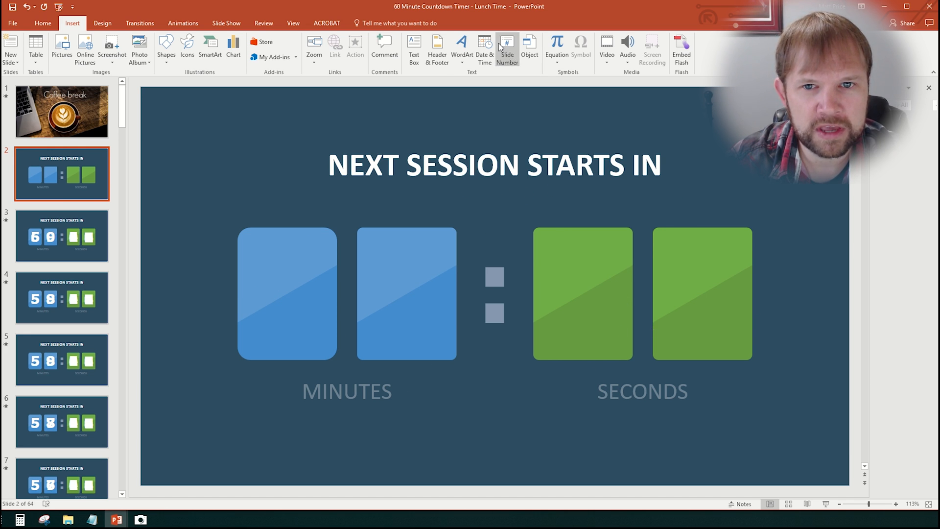
left_click(182, 24)
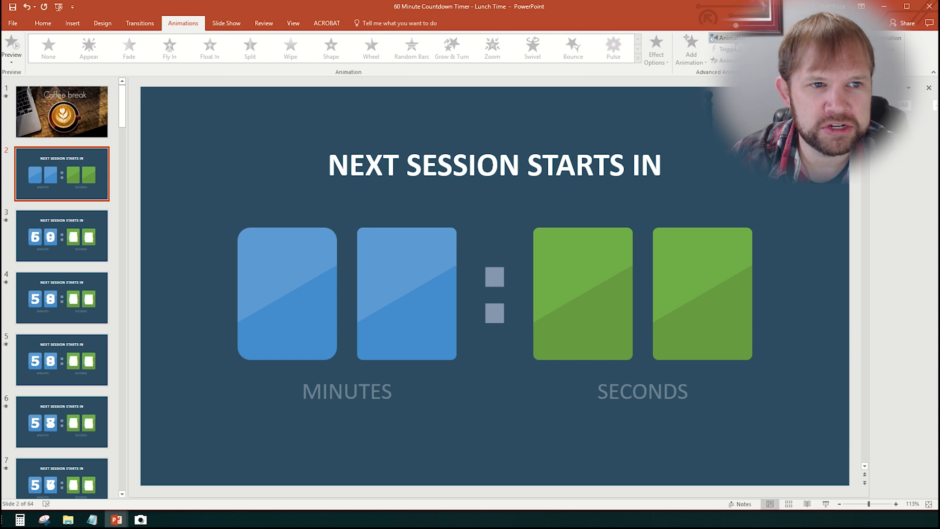
left_click(728, 40)
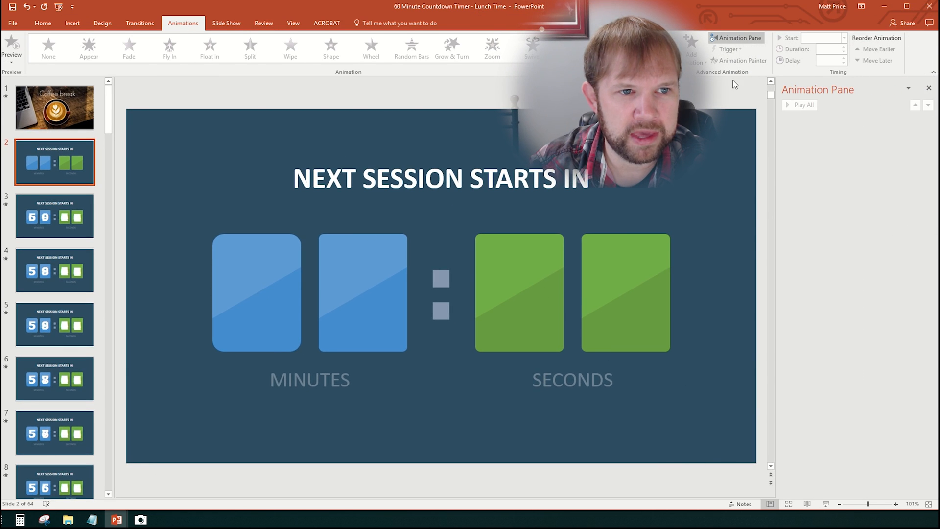
mouse_move(575, 210)
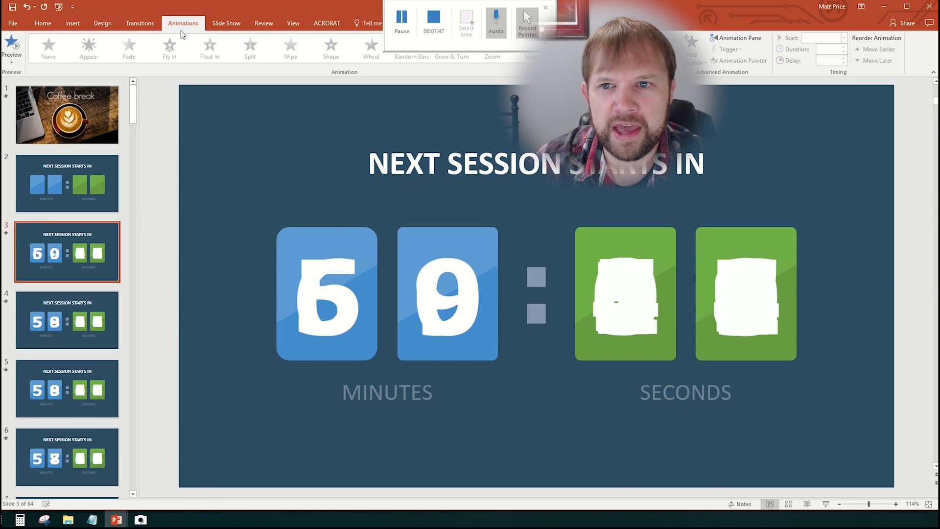
left_click(737, 39)
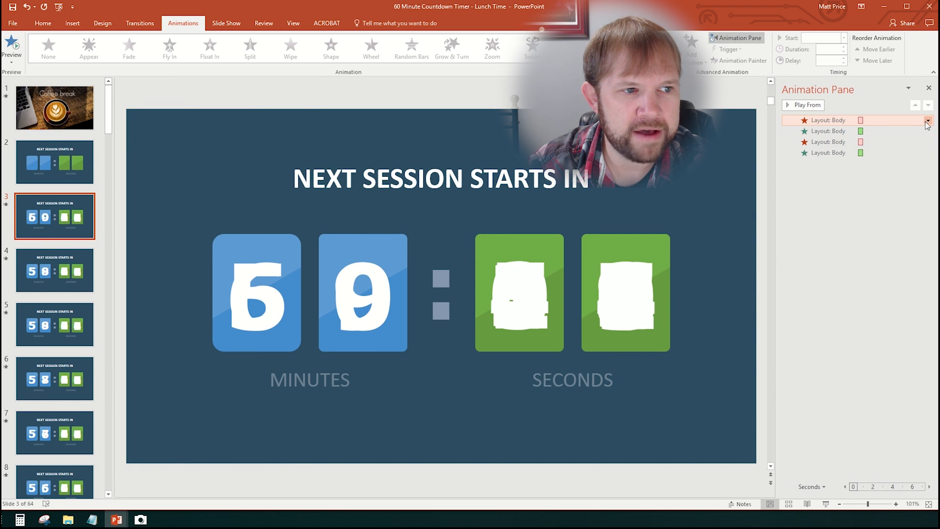
left_click(929, 119)
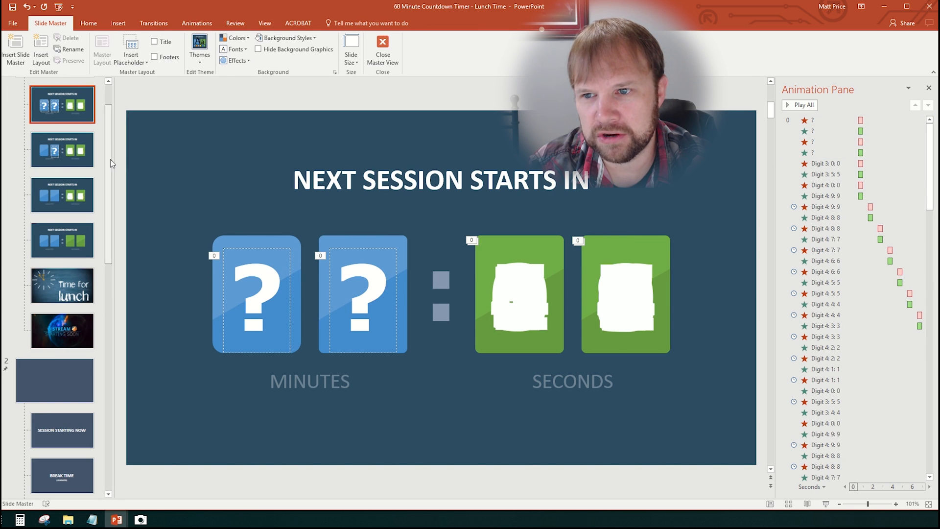
Add a Please Stand By layout with a retro test-card background at the end of the slide master
scroll("down", 3)
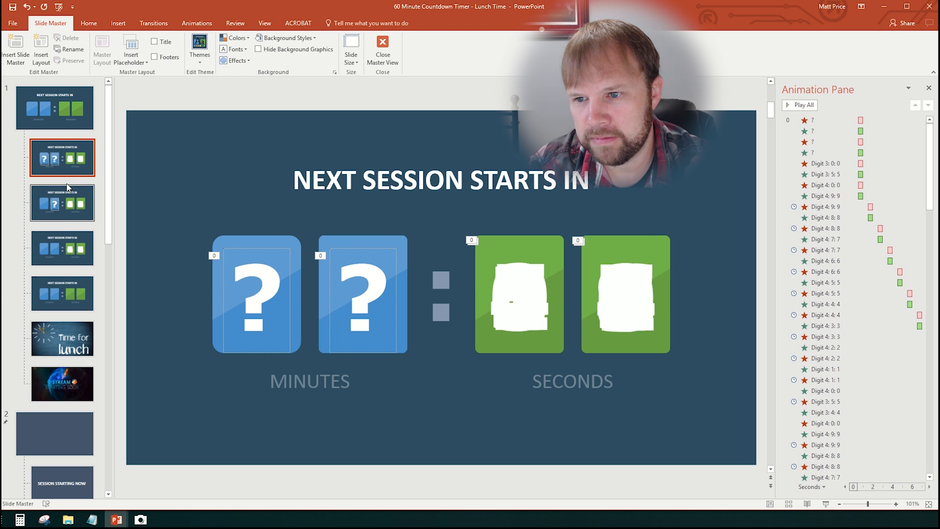
mouse_move(63, 387)
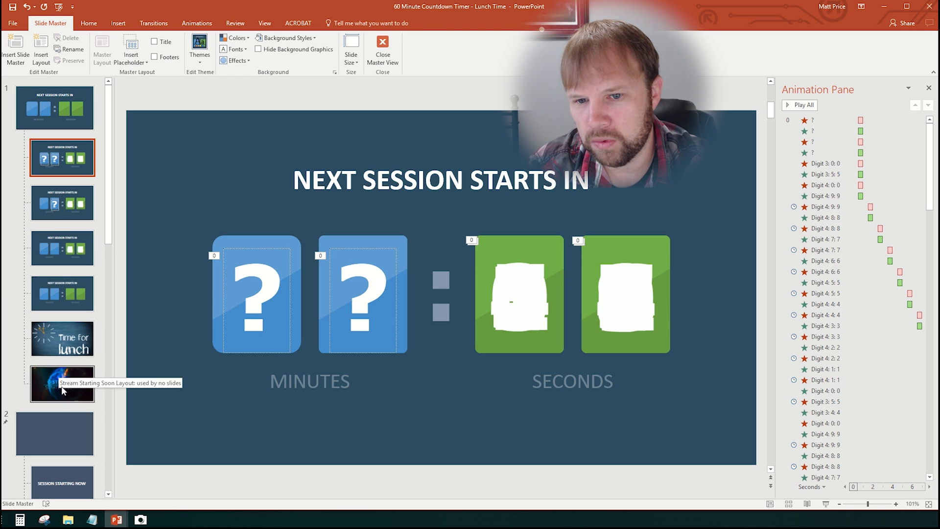
mouse_move(104, 235)
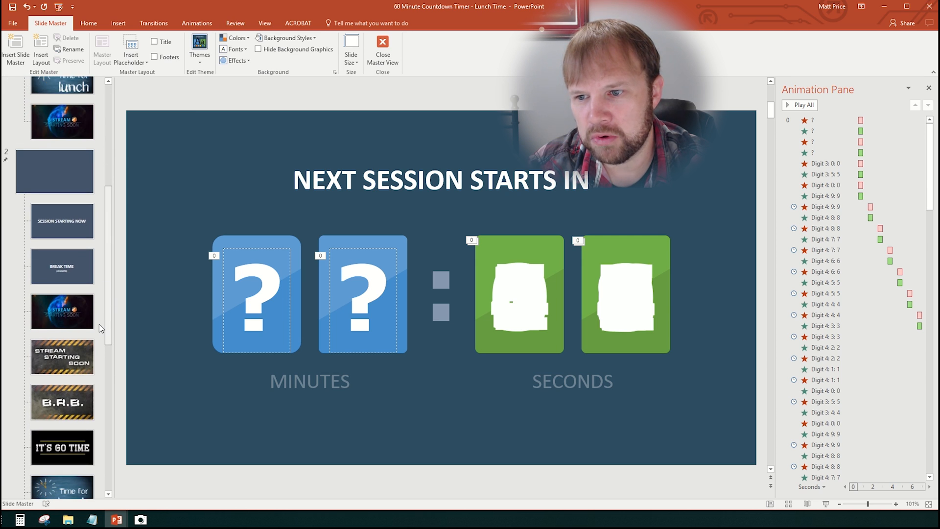
scroll("down", 3)
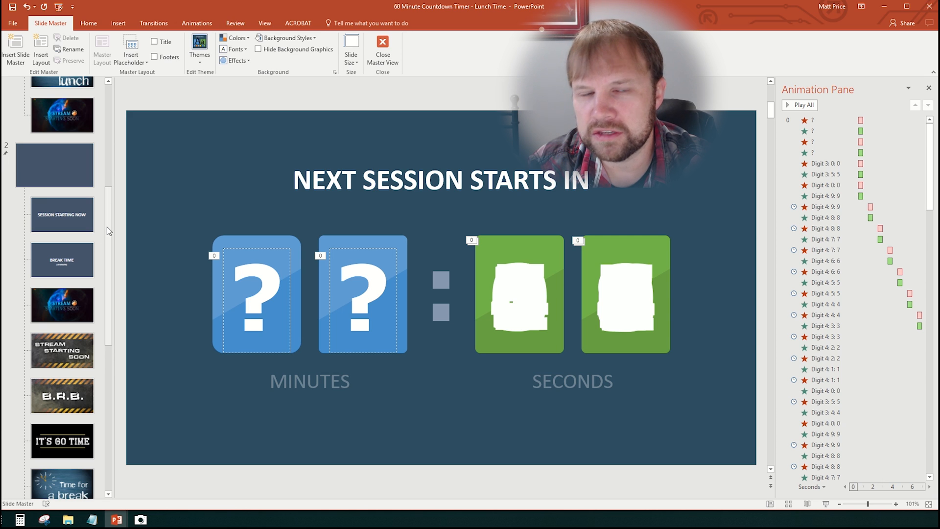
scroll("down", 3)
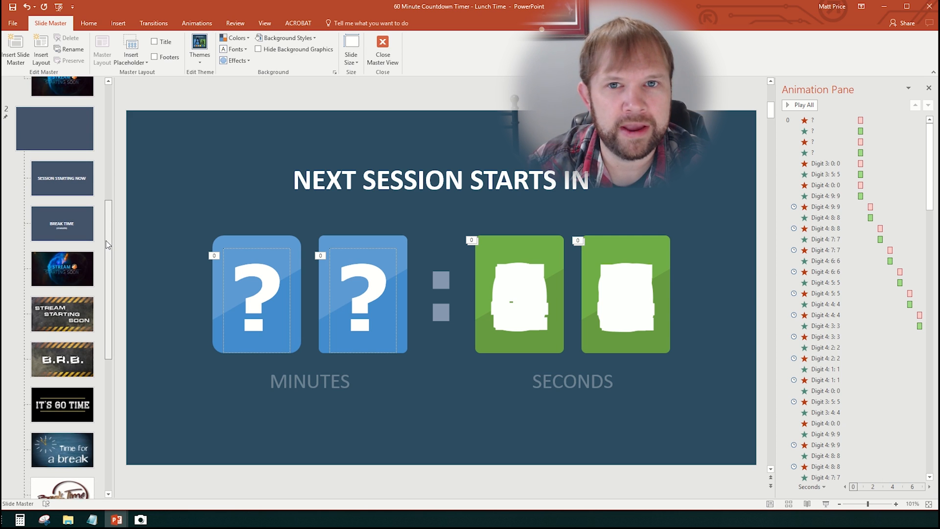
scroll("down", 3)
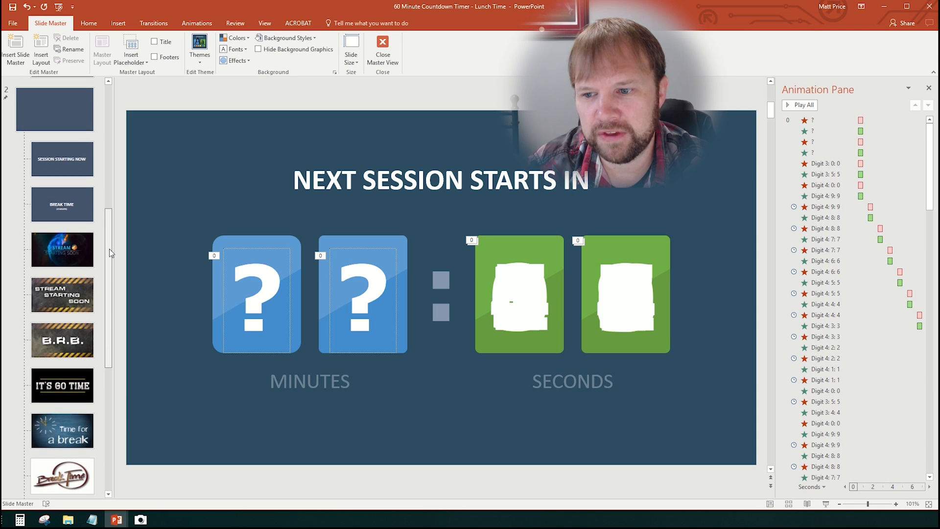
scroll("down", 3)
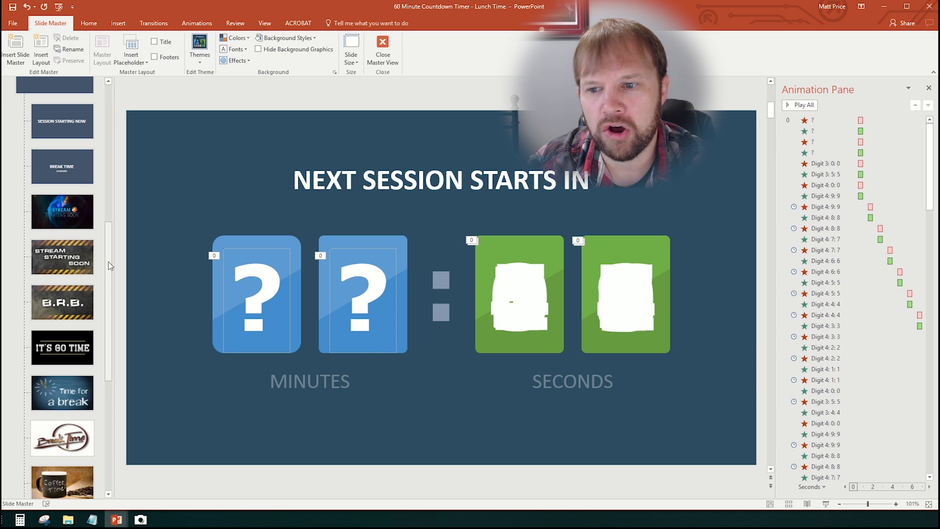
right_click(51, 476)
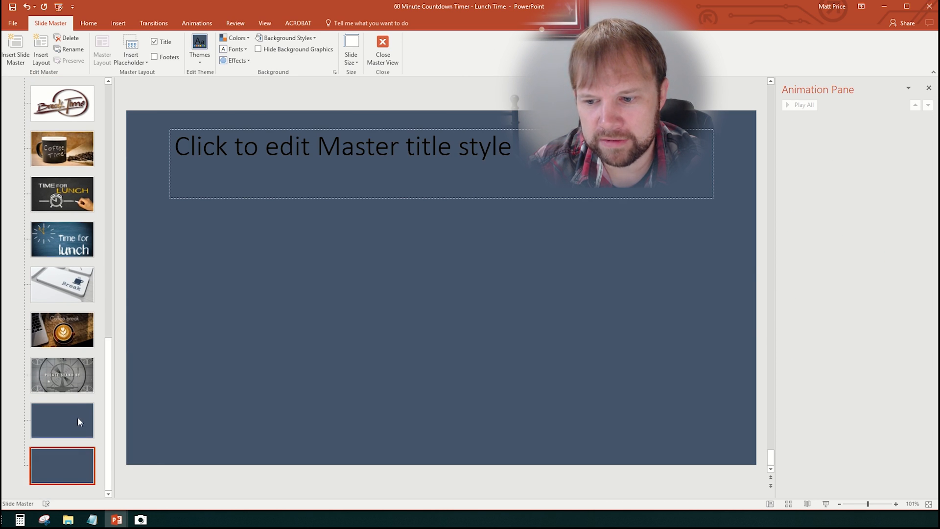
mouse_move(278, 145)
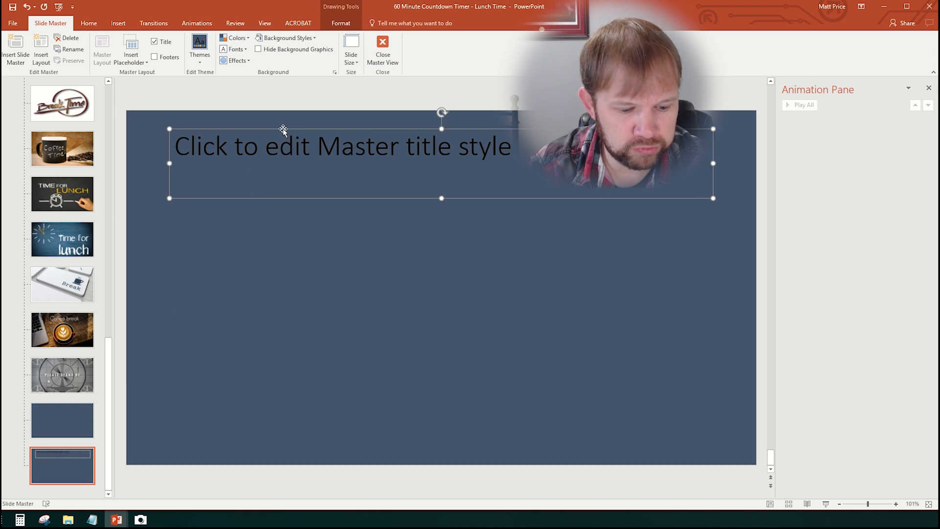
left_click(62, 421)
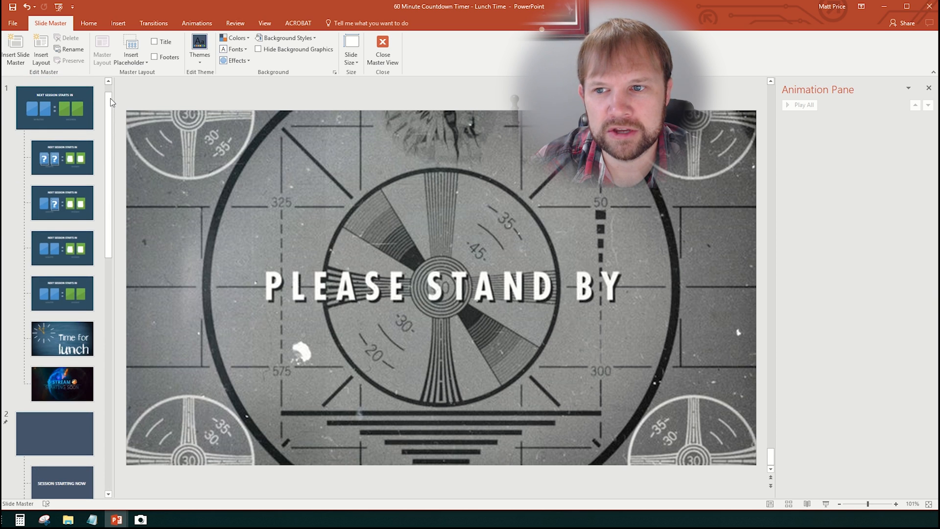
mouse_move(342, 108)
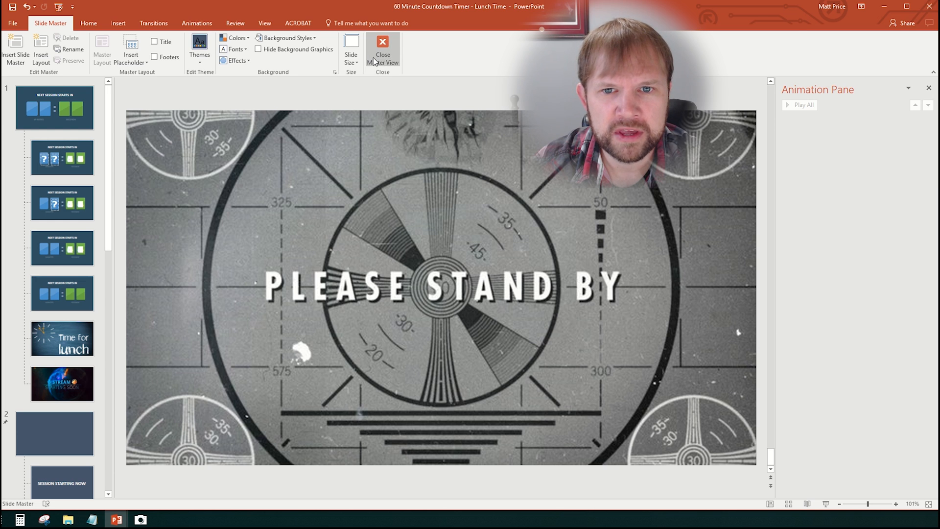
Leave Master view, give slide 1 the Break Time - Plain Text layout, and check the Please Stand By ending
left_click(381, 46)
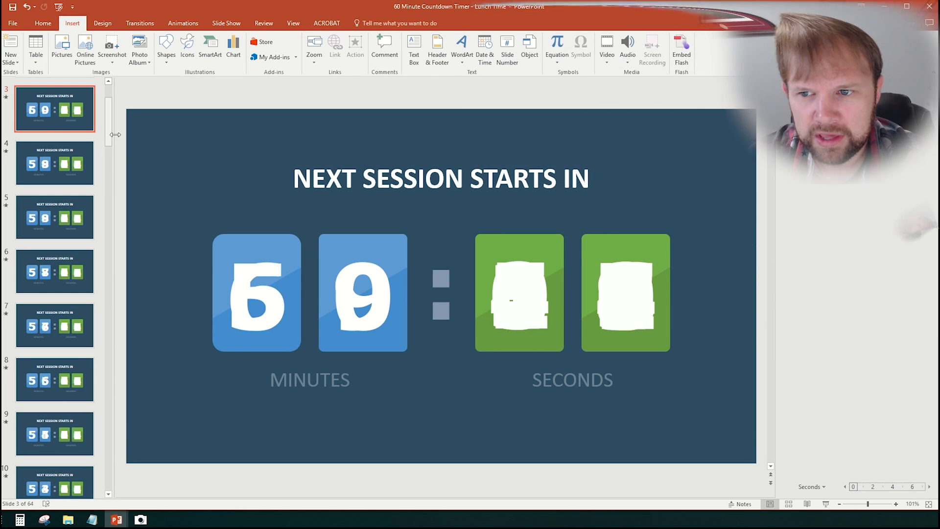
left_click(55, 108)
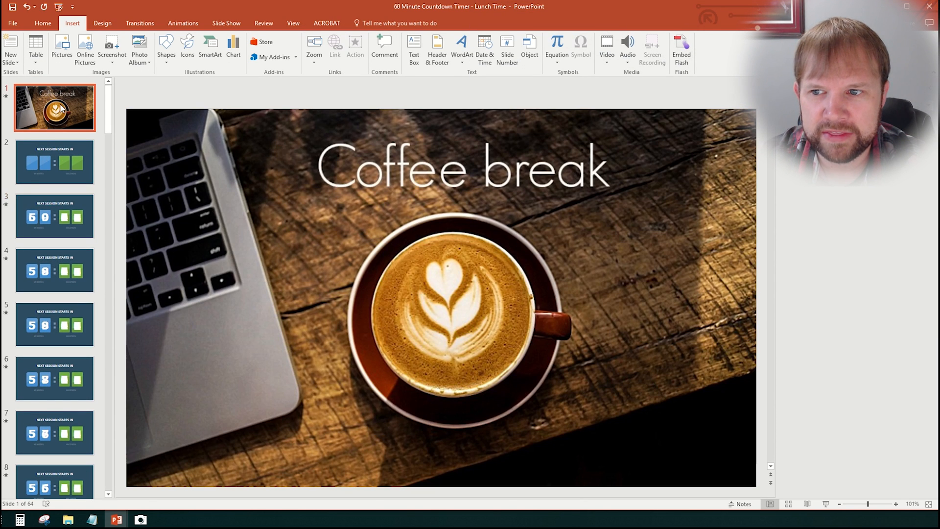
right_click(53, 108)
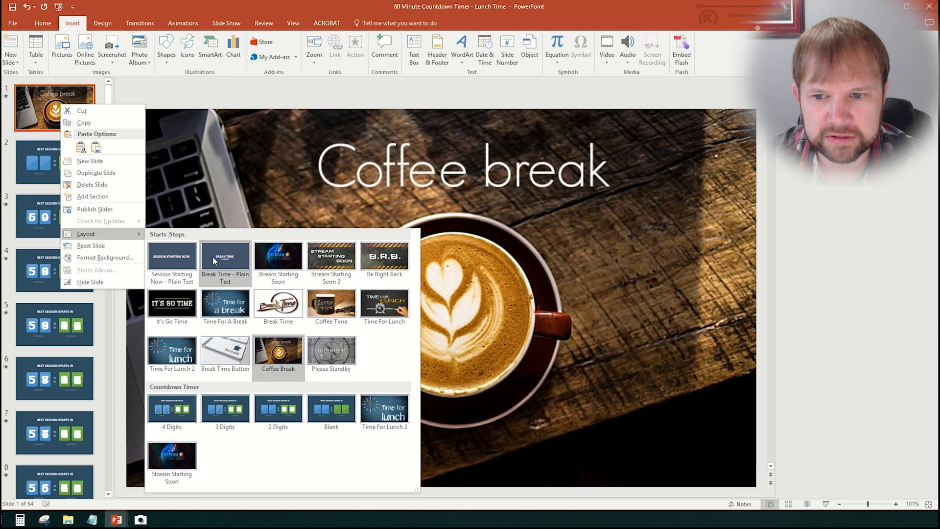
left_click(224, 256)
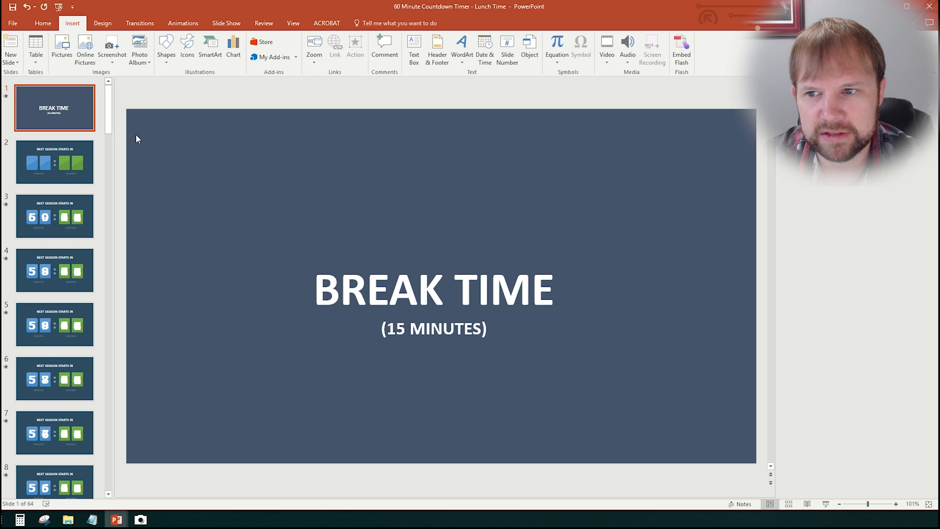
scroll("down", 3)
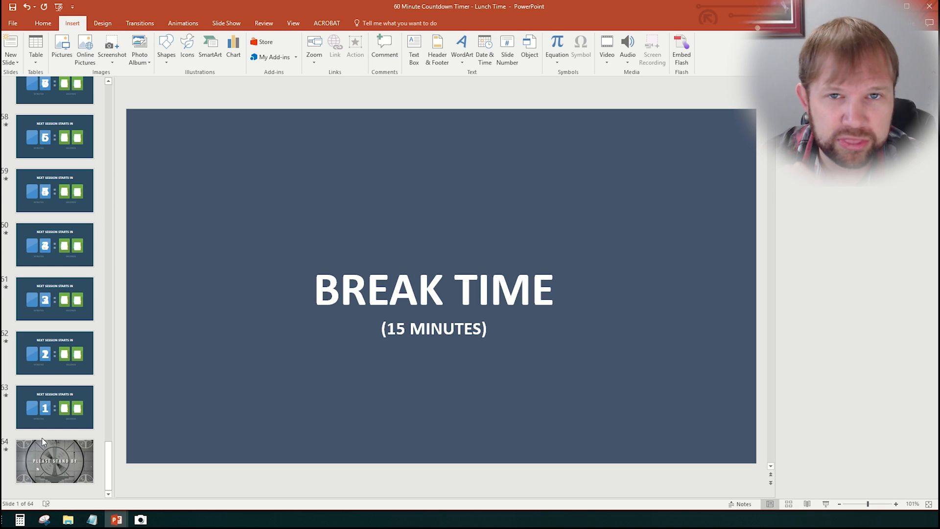
mouse_move(34, 446)
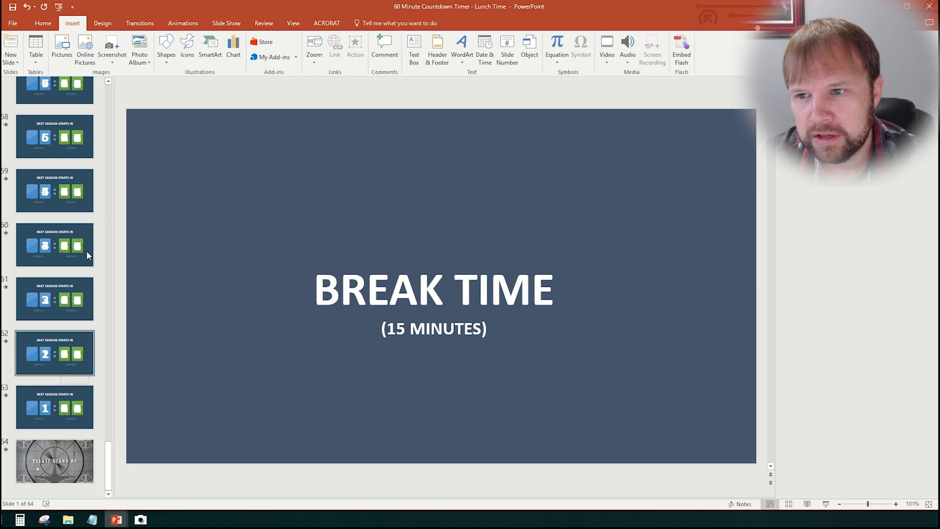
Save the countdown deck as a separate presentation named TEST TIME without replacing the original
left_click(18, 24)
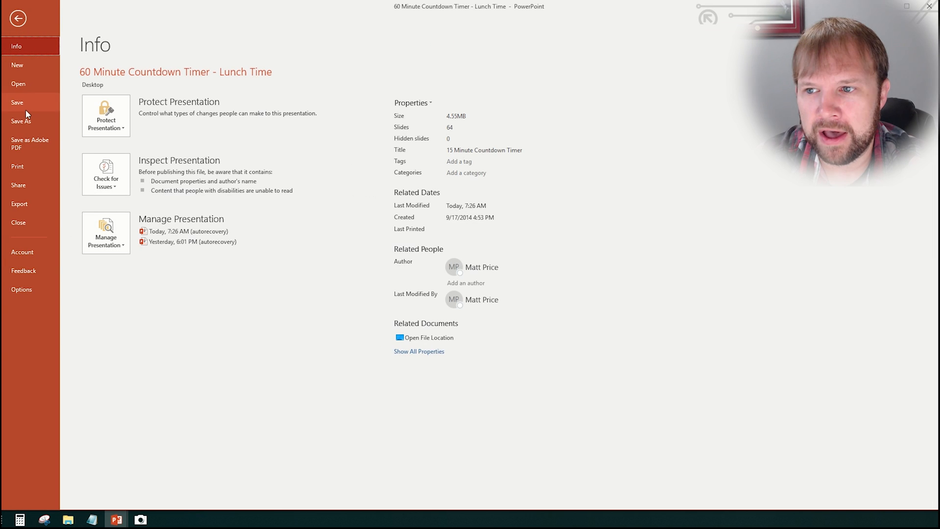
left_click(22, 122)
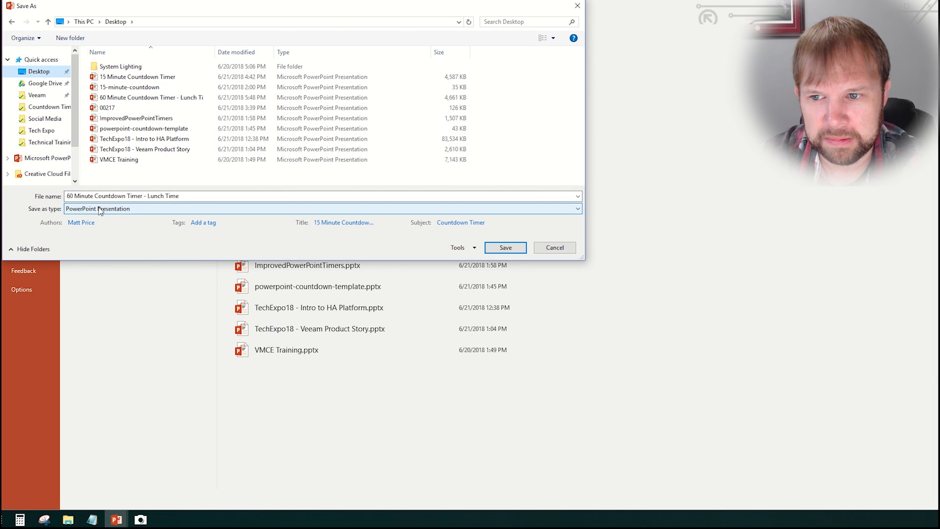
left_click(505, 247)
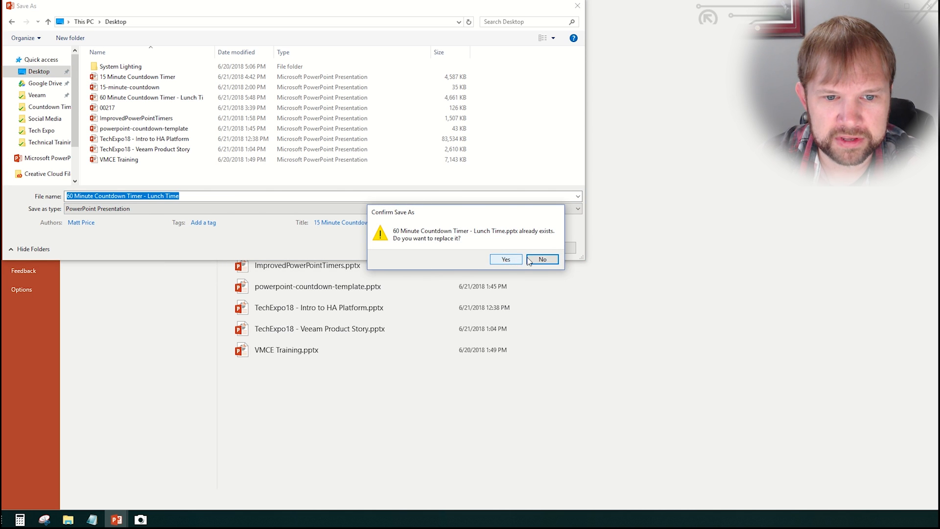
left_click(543, 258)
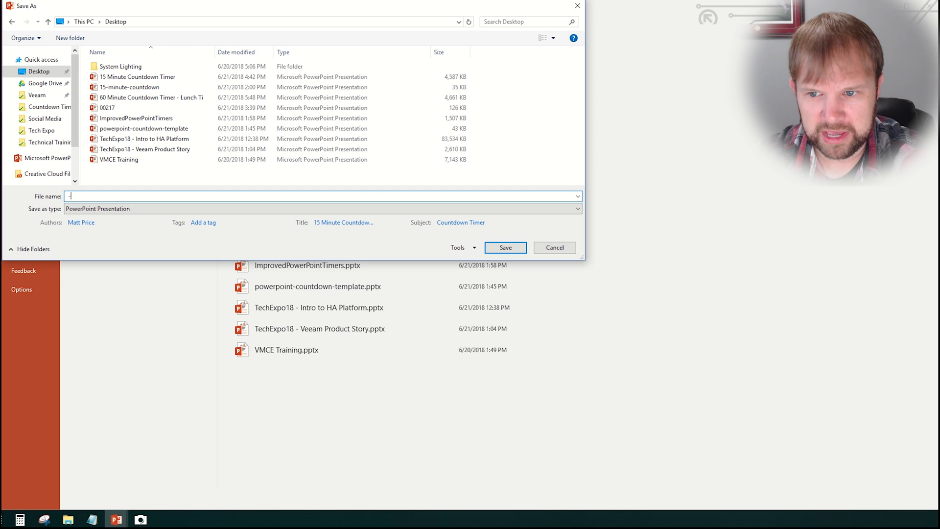
type("TEST TIME")
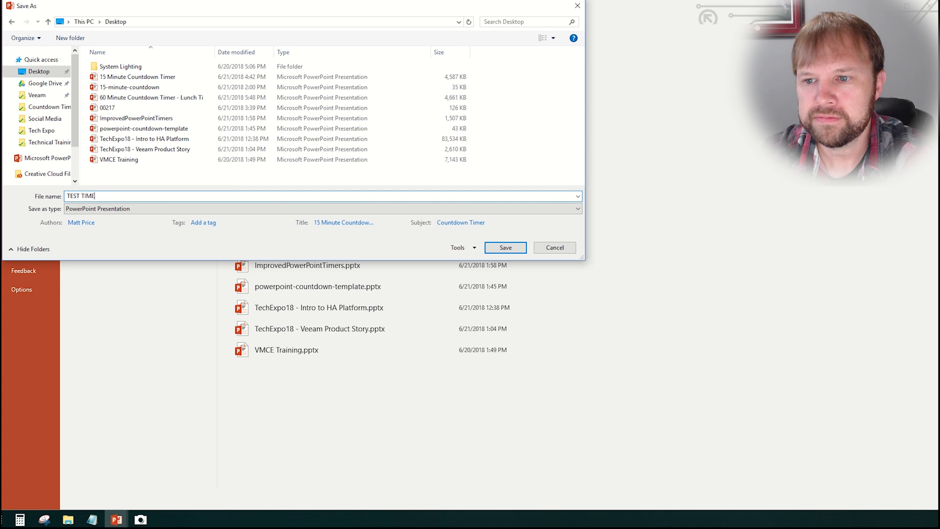
left_click(505, 247)
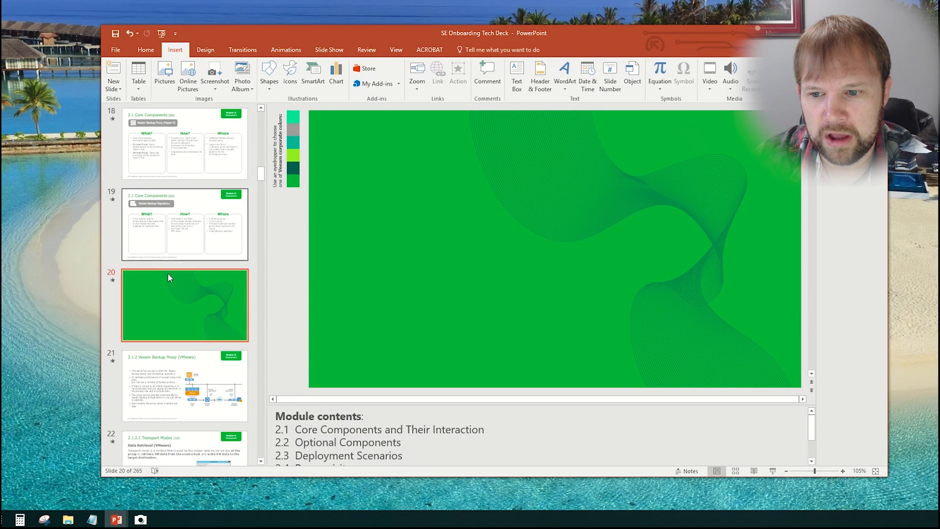
mouse_move(544, 178)
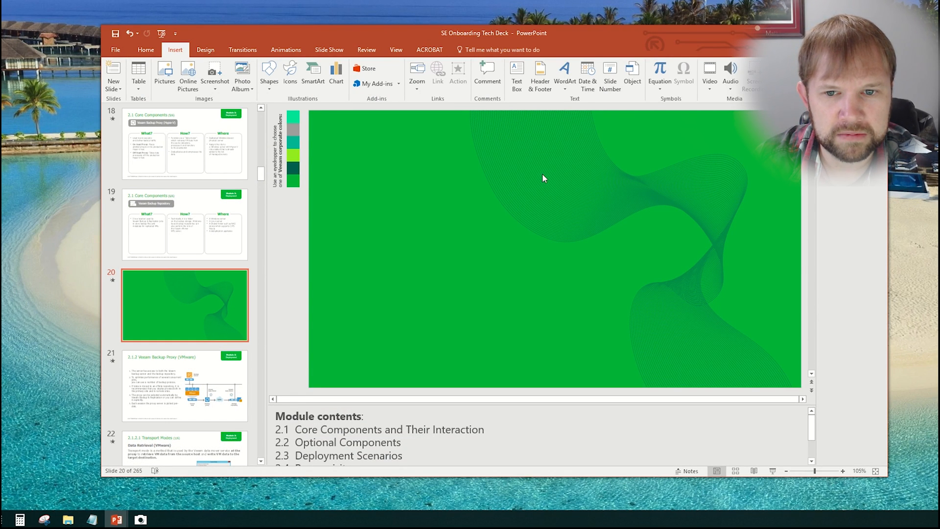
mouse_move(369, 192)
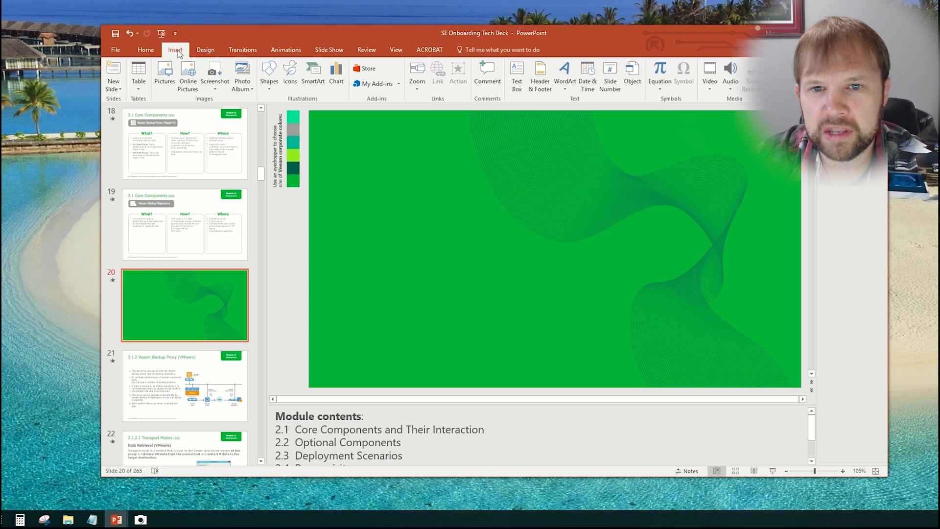
Embed the saved countdown deck as an object on slide 20 and stretch it to fill the slide
left_click(632, 70)
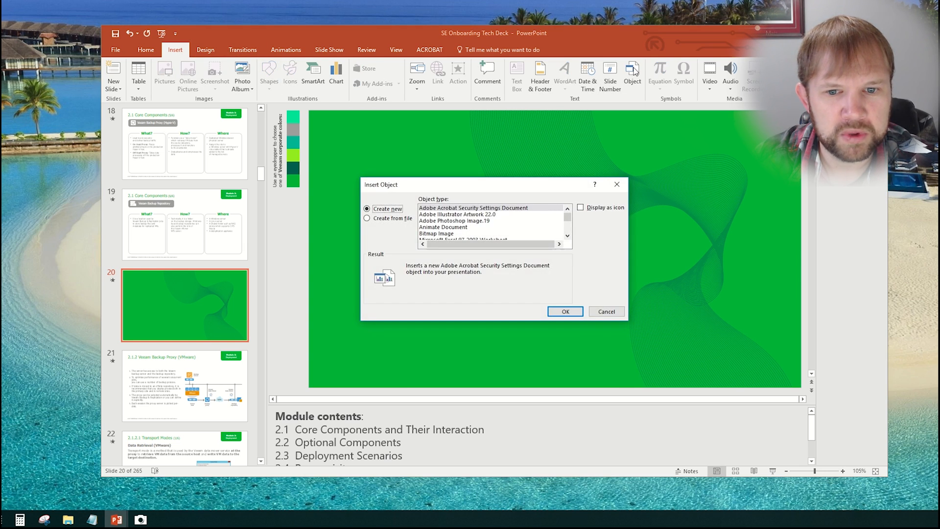
left_click(366, 217)
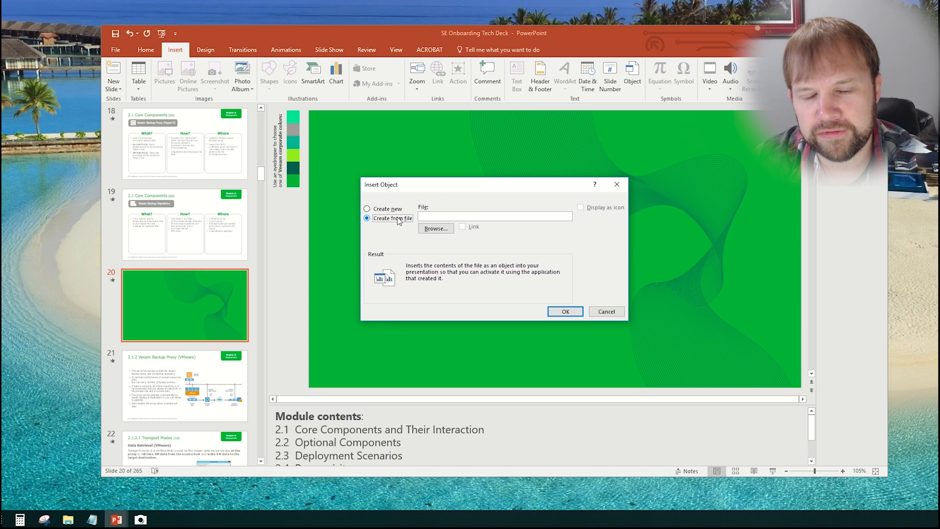
left_click(435, 228)
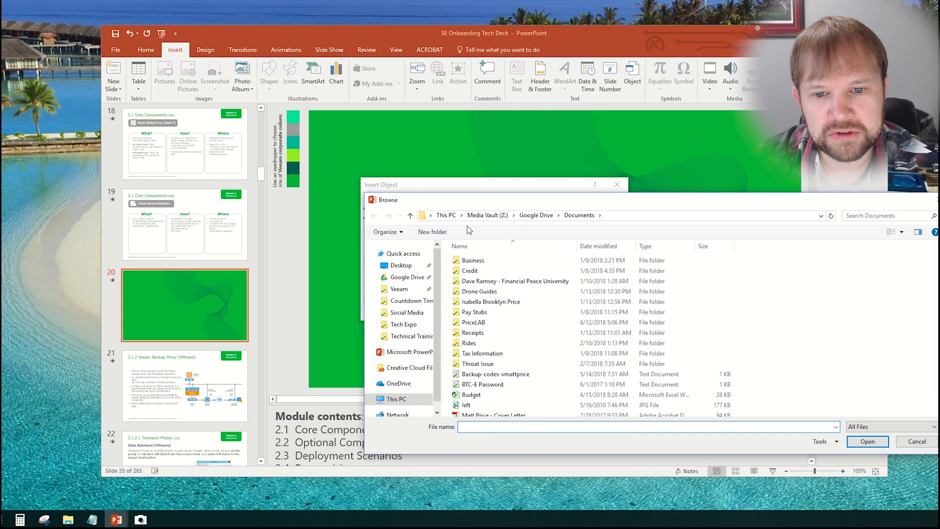
left_click(400, 265)
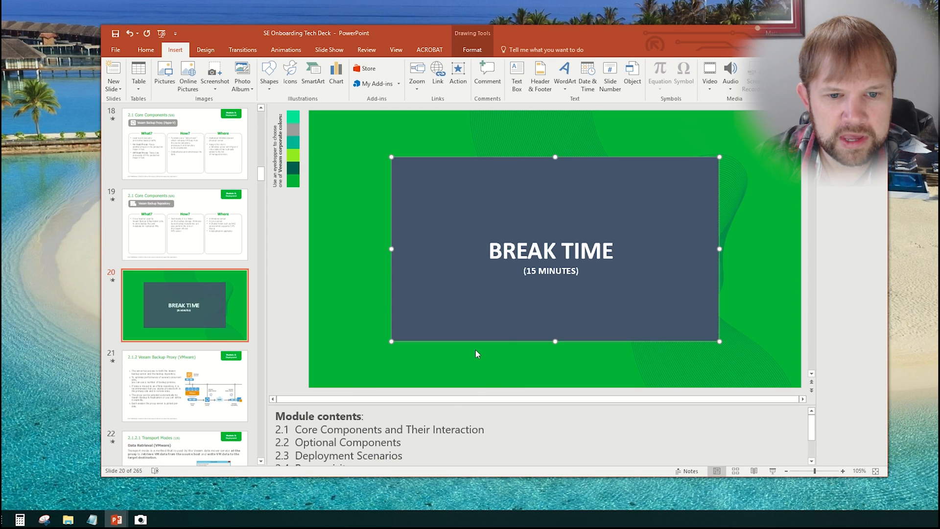
left_click_drag(719, 340, 637, 296)
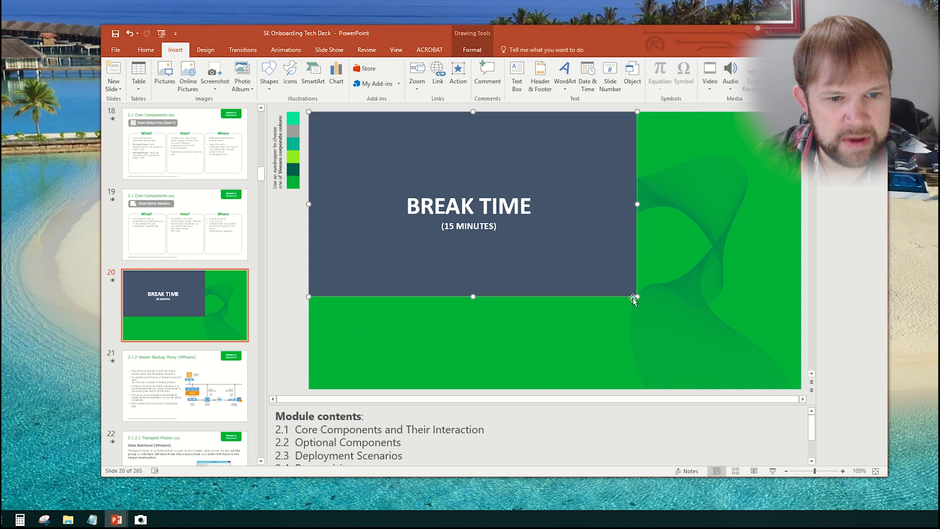
left_click_drag(634, 295, 779, 385)
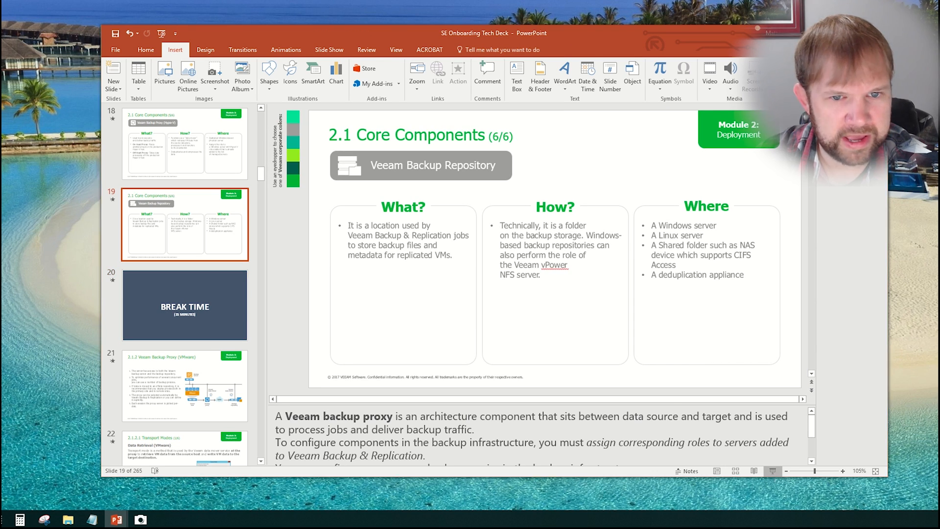
Display slide 20 with the embedded full-slide Break Time object
left_click(185, 305)
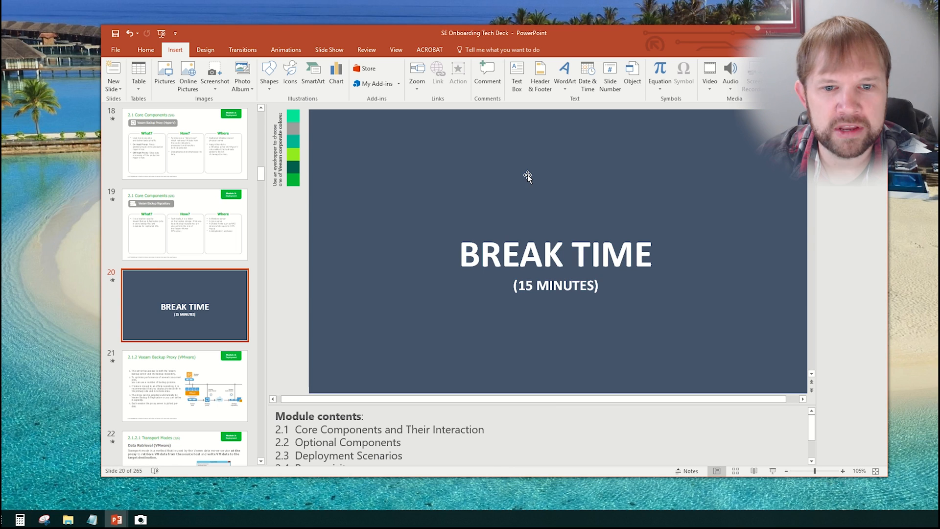
mouse_move(284, 307)
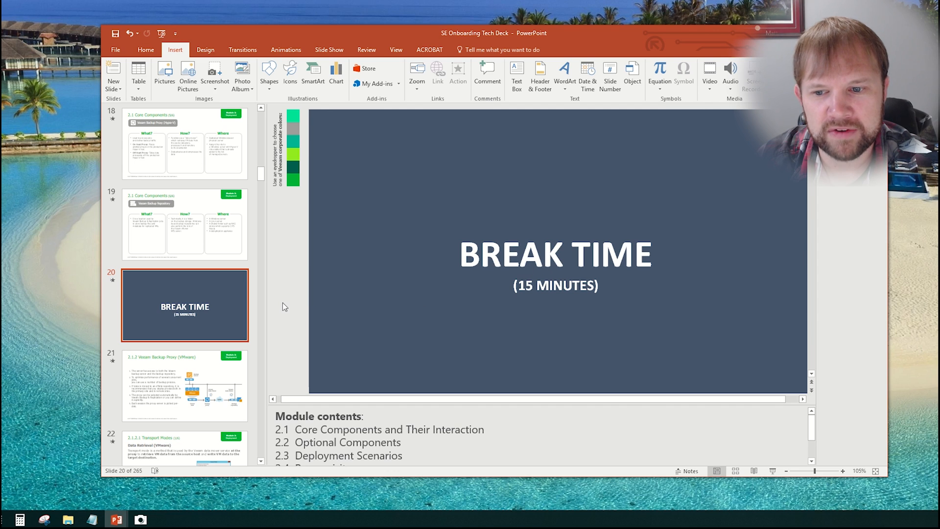
mouse_move(112, 278)
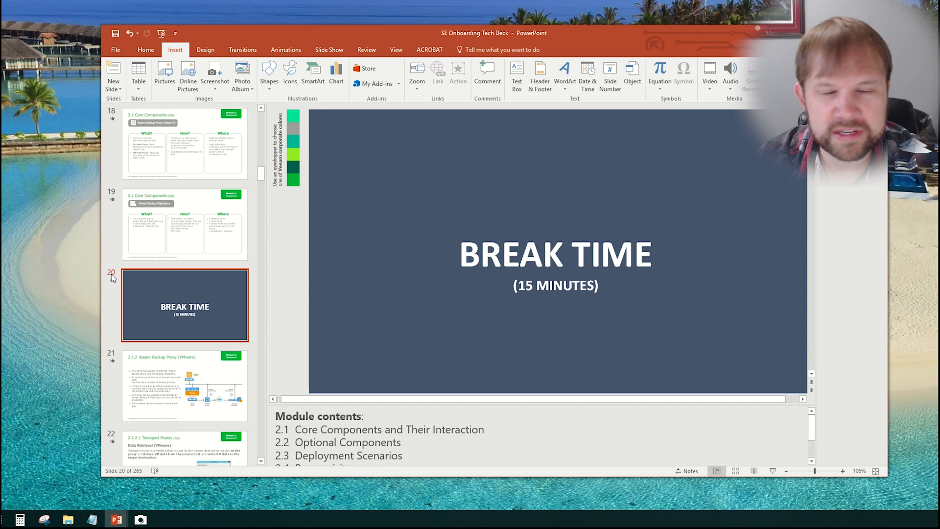
mouse_move(169, 299)
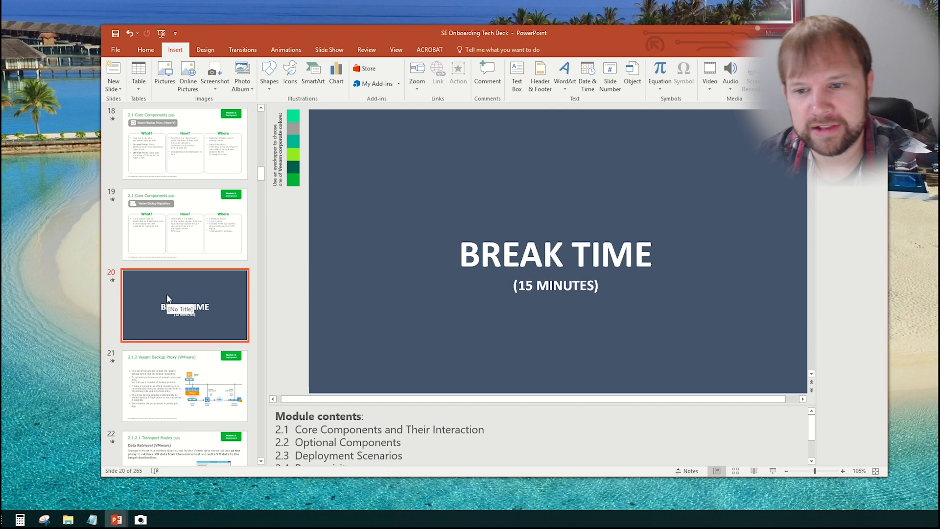